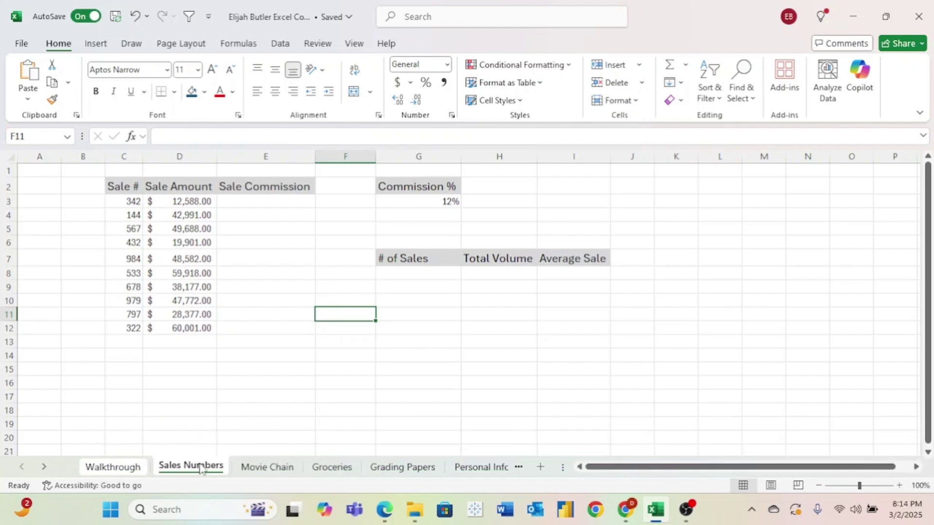
{"action": "mouse_move", "coordinate": [250, 226]}
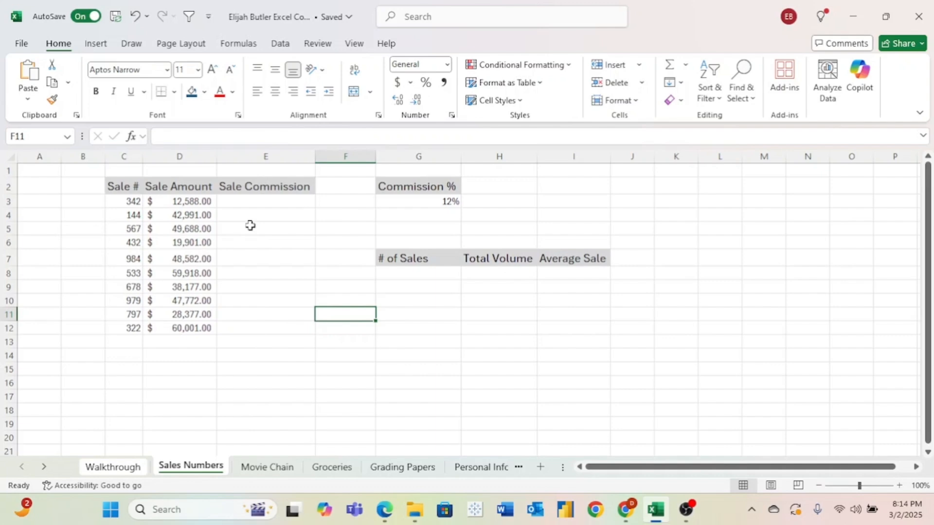
{"action": "mouse_move", "coordinate": [346, 225]}
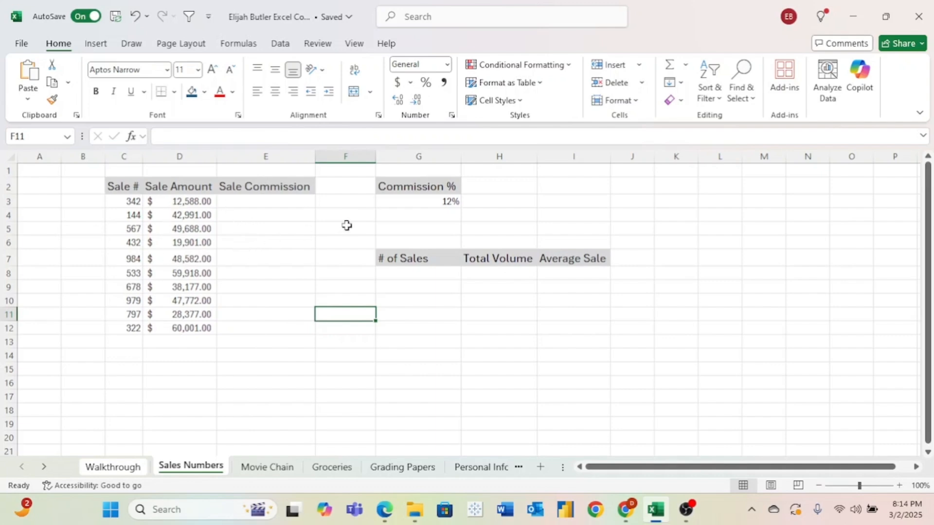
{"action": "mouse_move", "coordinate": [418, 264]}
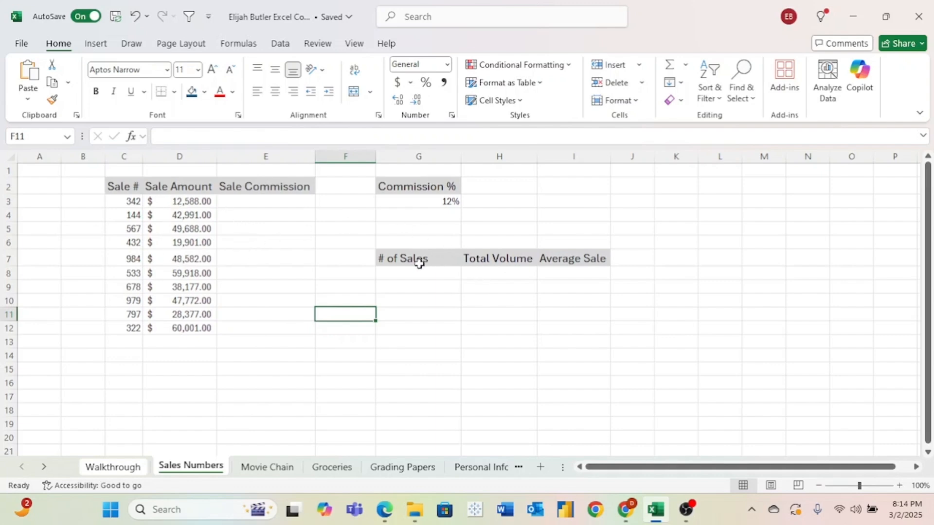
{"action": "mouse_move", "coordinate": [492, 256]}
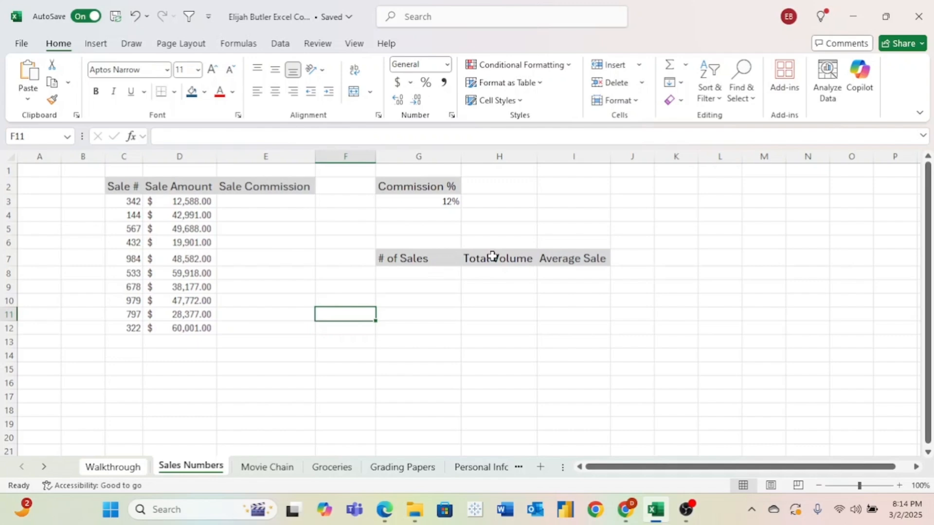
{"action": "mouse_move", "coordinate": [391, 239]}
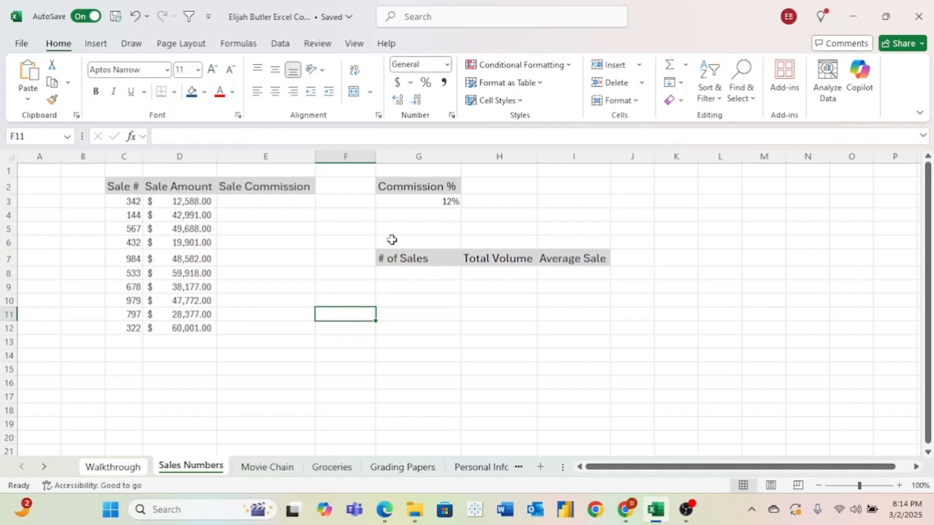
{"action": "mouse_move", "coordinate": [281, 202]}
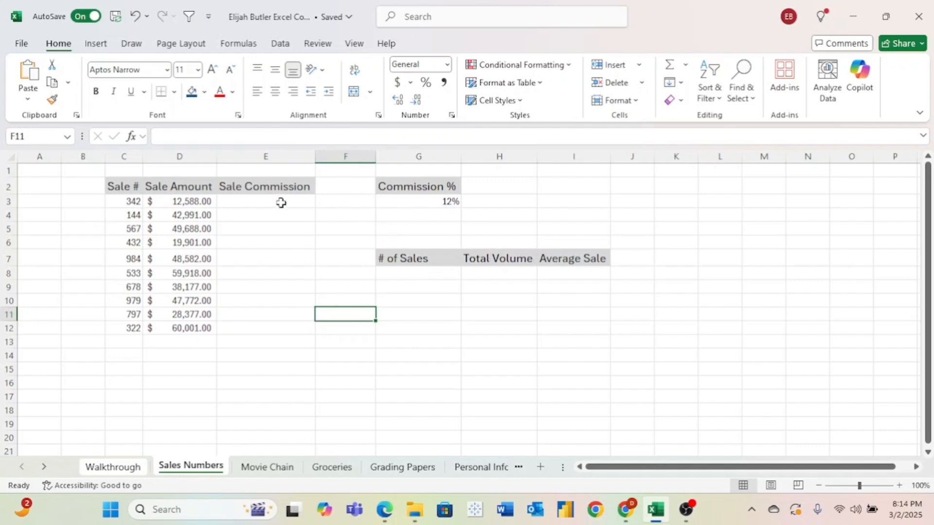
{"action": "mouse_move", "coordinate": [490, 264]}
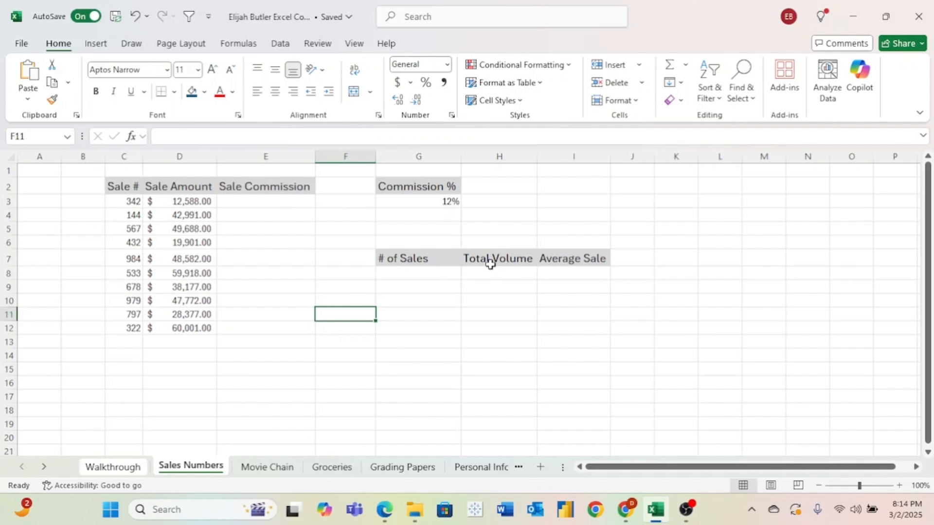
{"action": "mouse_move", "coordinate": [336, 355]}
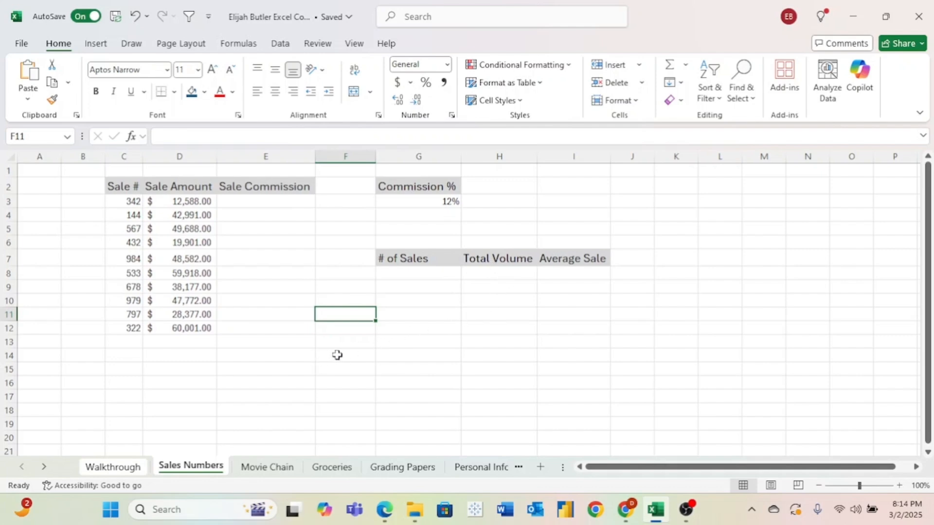
{"action": "mouse_move", "coordinate": [344, 349]}
{"action": "type", "text": "="}
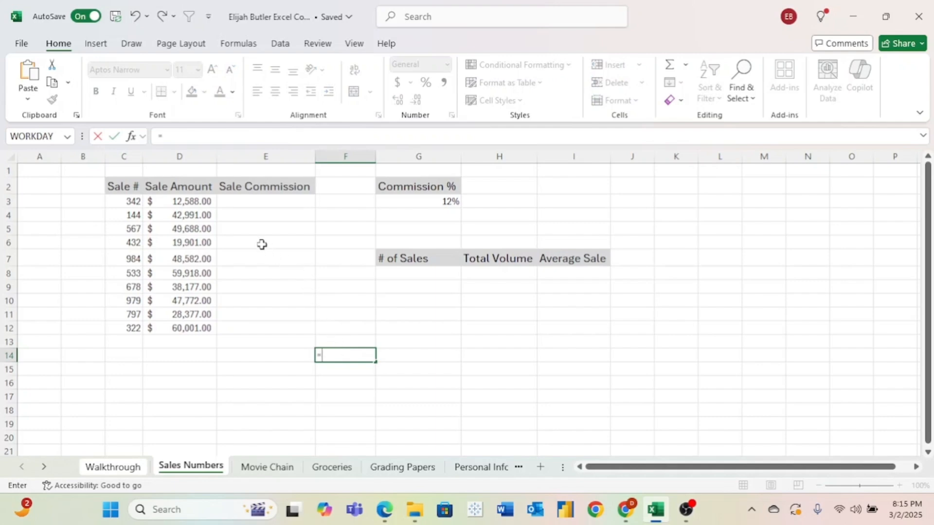
{"action": "mouse_move", "coordinate": [203, 201]}
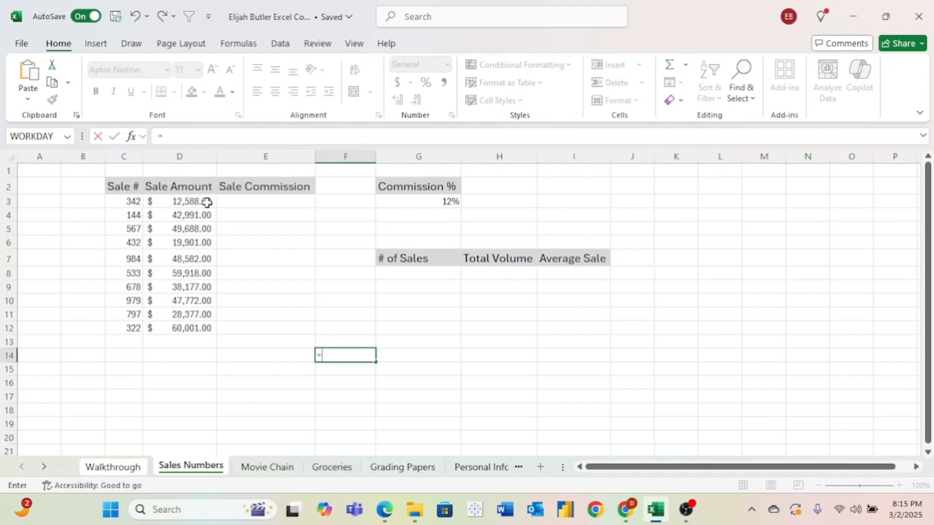
Try sample formulas on the first sale amount: =D3*3, then =D3*3-3.
{"action": "left_click", "coordinate": [179, 202]}
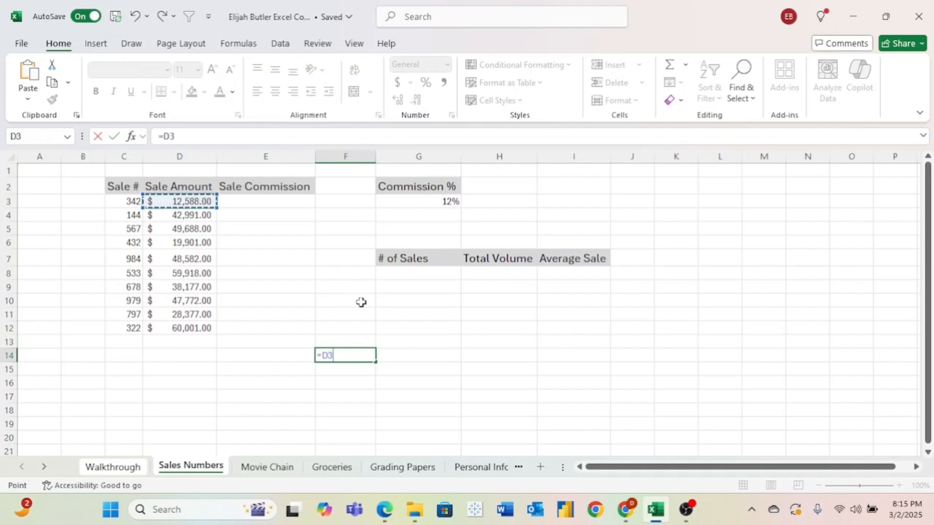
{"action": "type", "text": "*"}
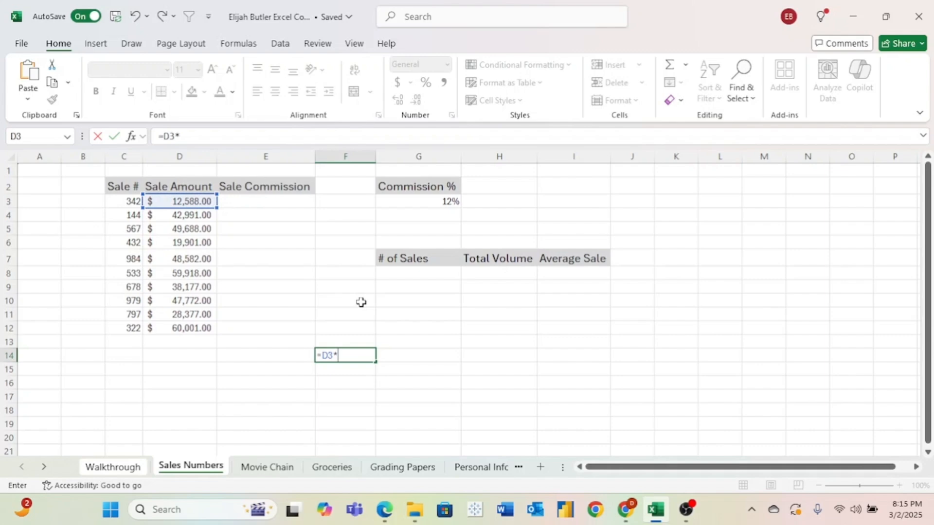
{"action": "type", "text": "3"}
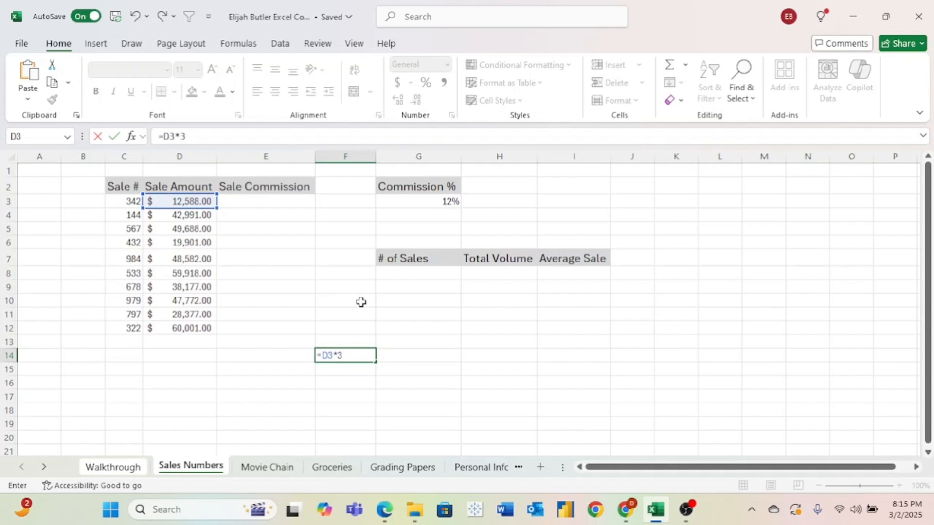
{"action": "key", "text": "Enter"}
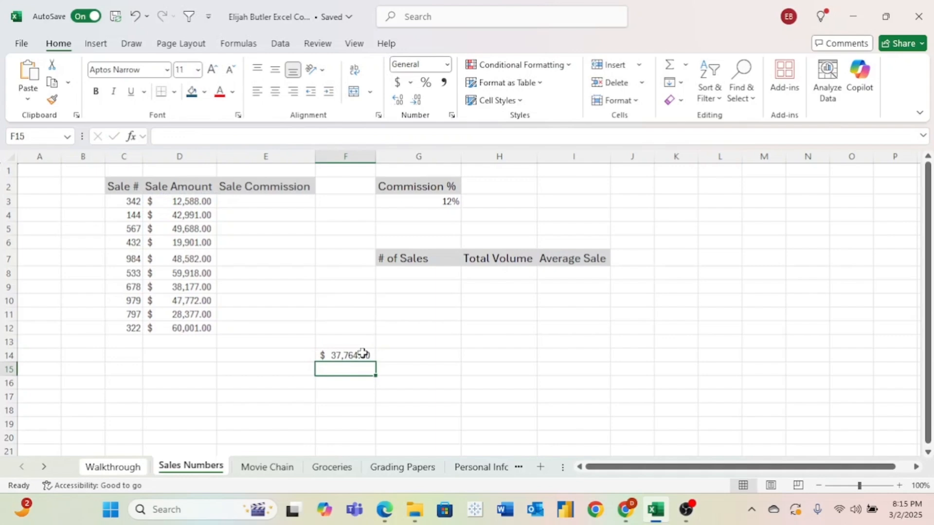
{"action": "type", "text": "=D3*3"}
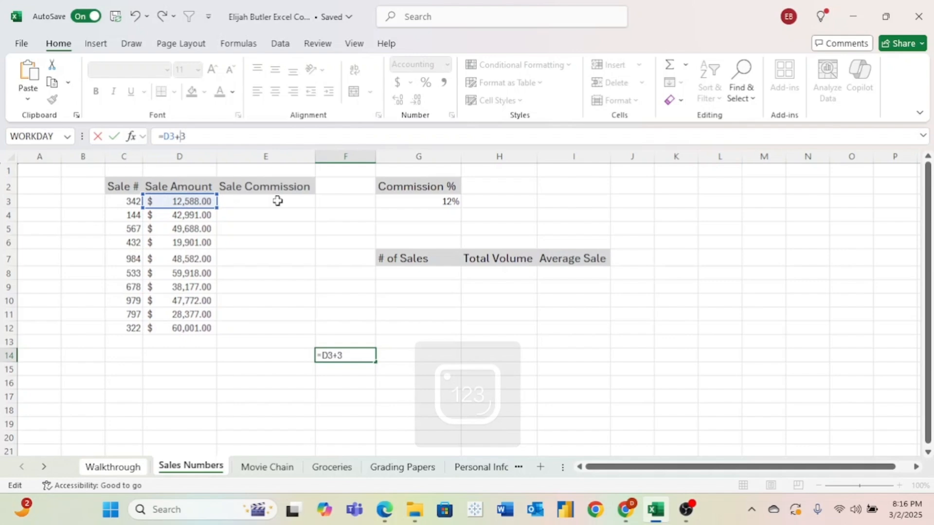
{"action": "type", "text": "-3"}
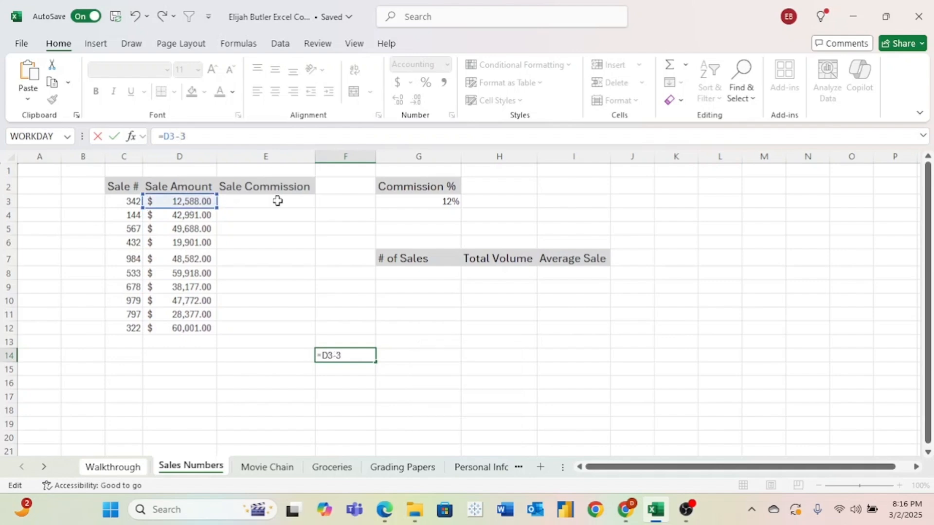
{"action": "key", "text": "Enter"}
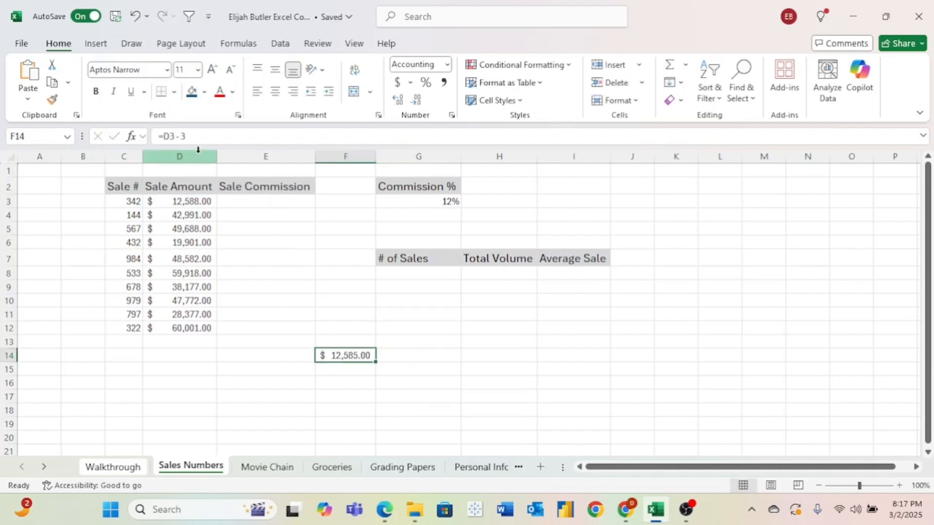
{"action": "mouse_move", "coordinate": [167, 136]}
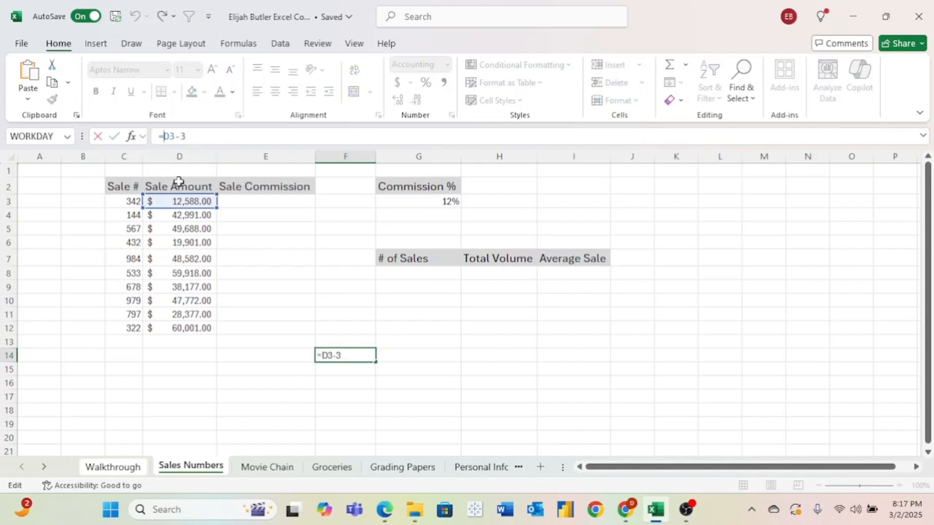
{"action": "mouse_move", "coordinate": [182, 203]}
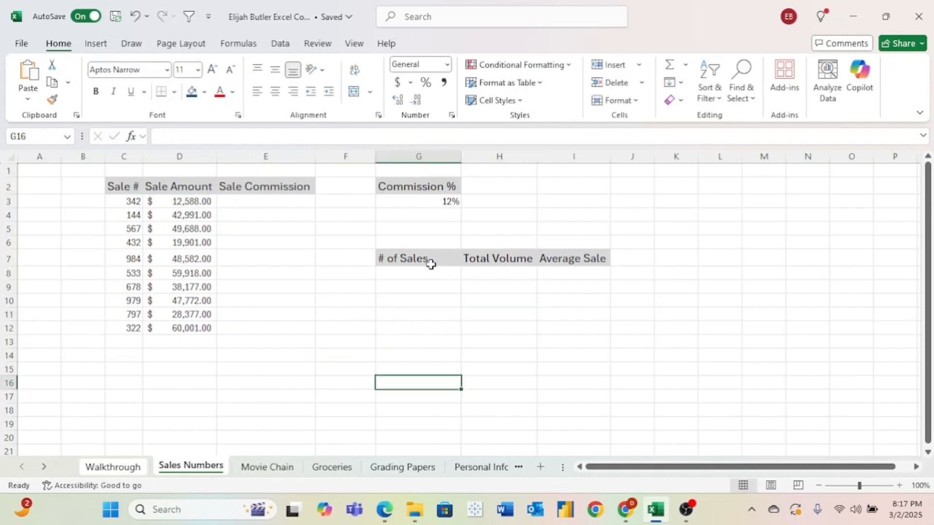
{"action": "mouse_move", "coordinate": [455, 253]}
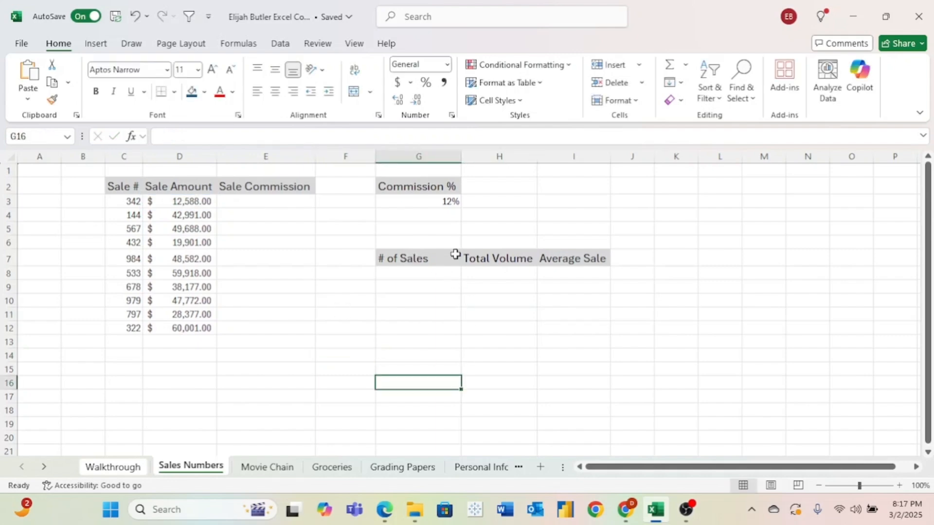
{"action": "mouse_move", "coordinate": [571, 254]}
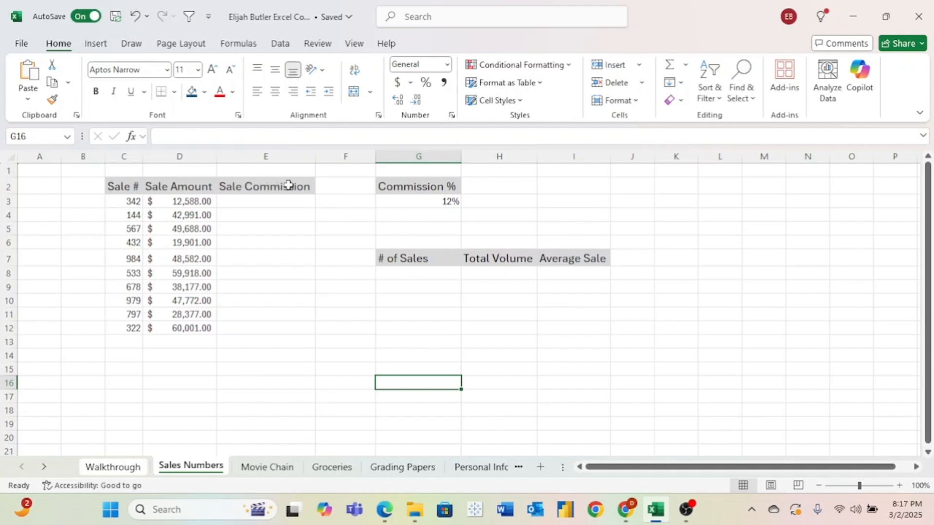
{"action": "mouse_move", "coordinate": [284, 333]}
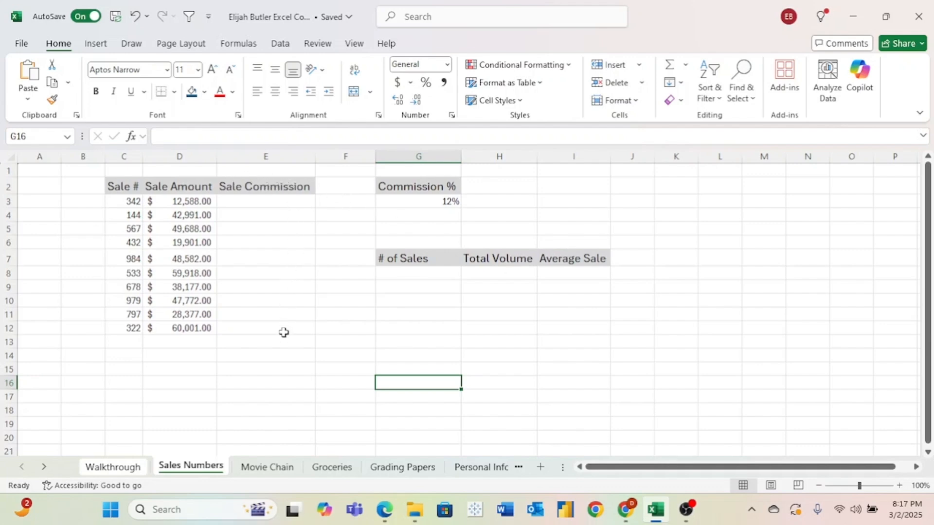
Enter =COUNT(C3:C12) under # of Sales, giving 10.
{"action": "left_click", "coordinate": [418, 274]}
{"action": "type", "text": "="}
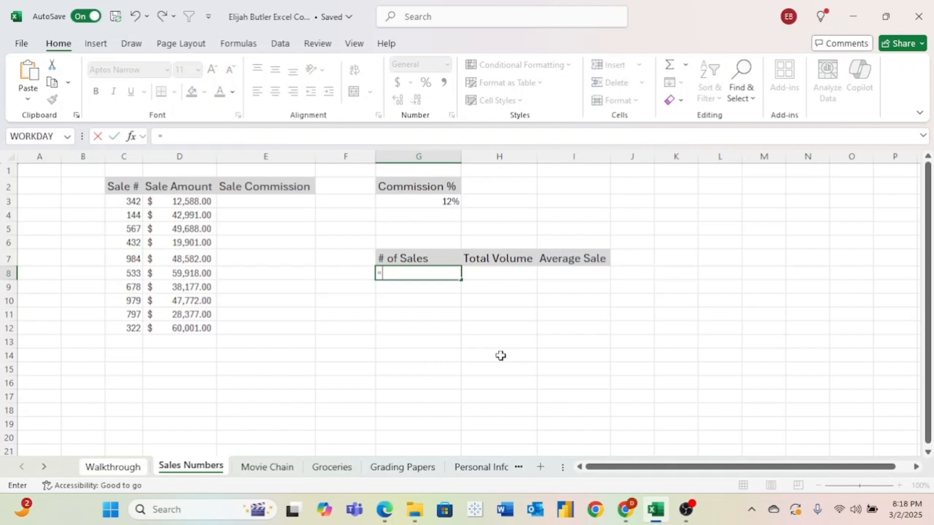
{"action": "type", "text": "co"}
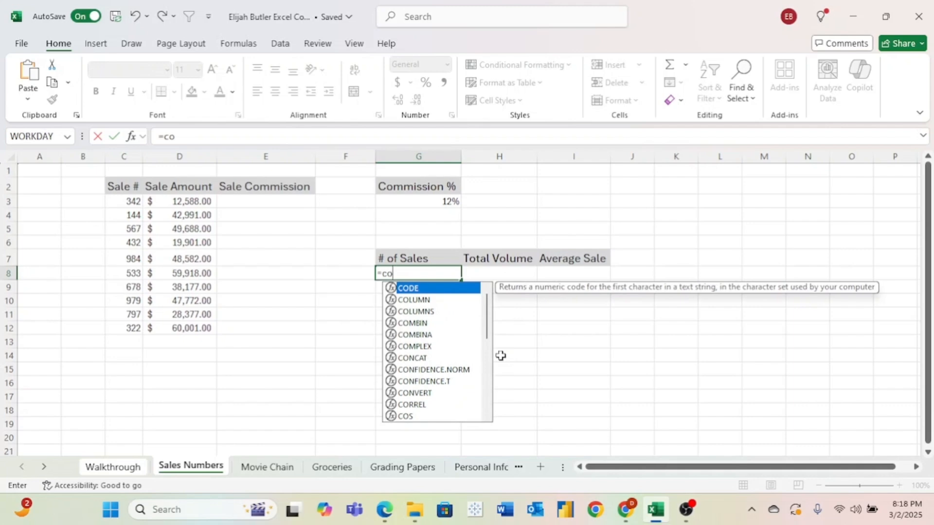
{"action": "type", "text": "unt"}
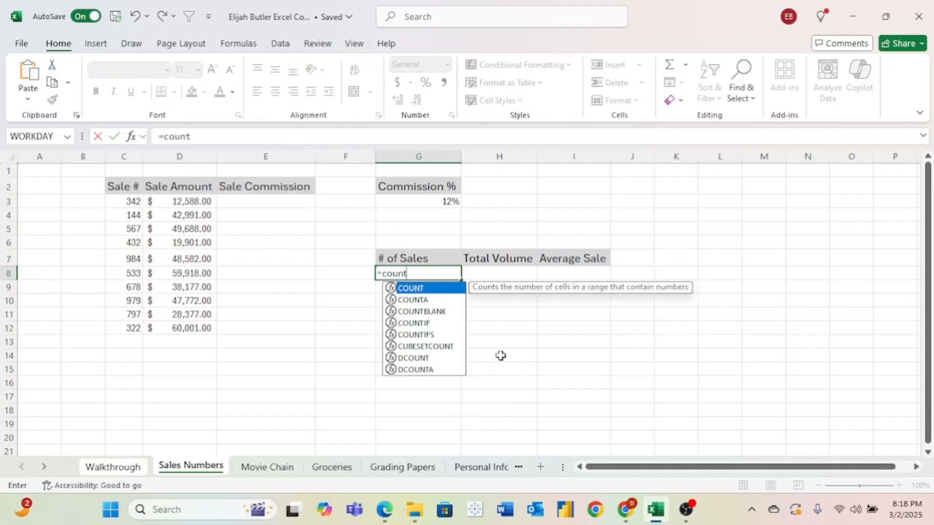
{"action": "type", "text": "("}
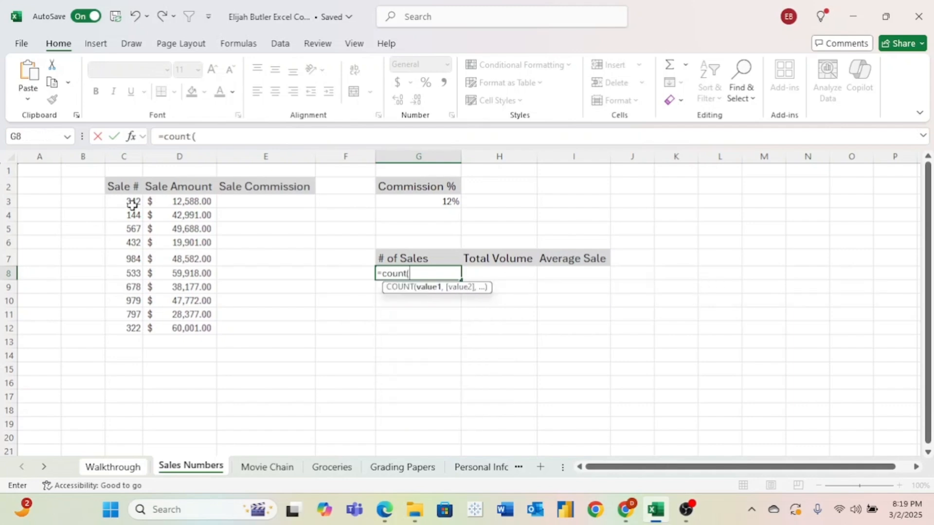
{"action": "left_click", "coordinate": [123, 201]}
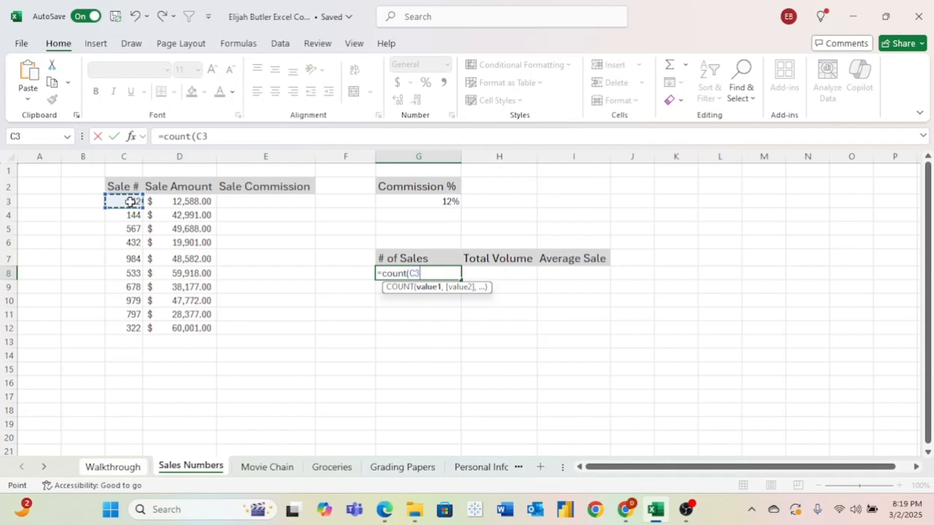
{"action": "left_click_drag", "start_coordinate": [123, 201], "coordinate": [124, 328]}
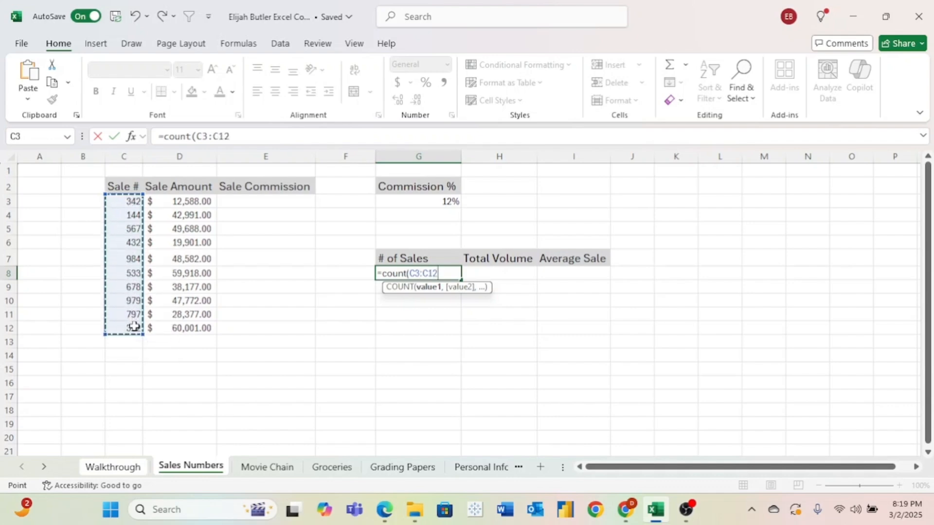
{"action": "key", "text": "Enter"}
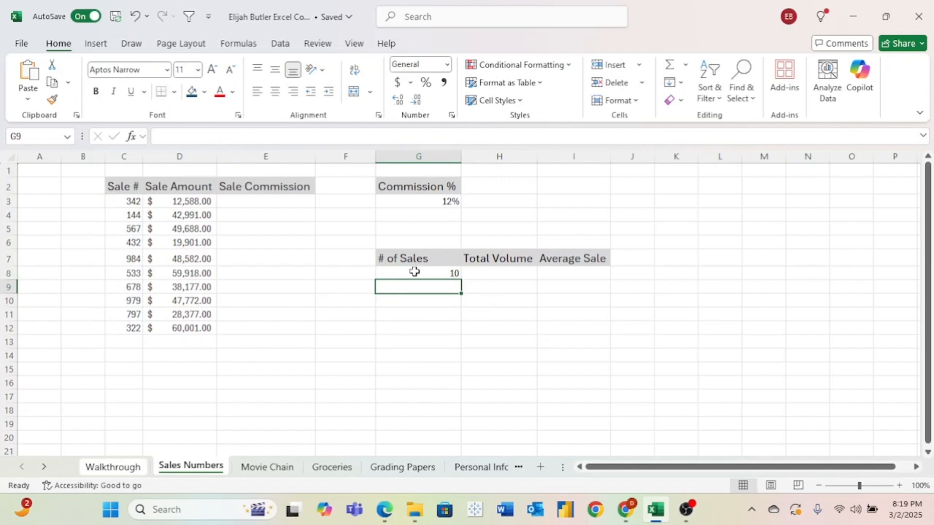
{"action": "left_click", "coordinate": [499, 272]}
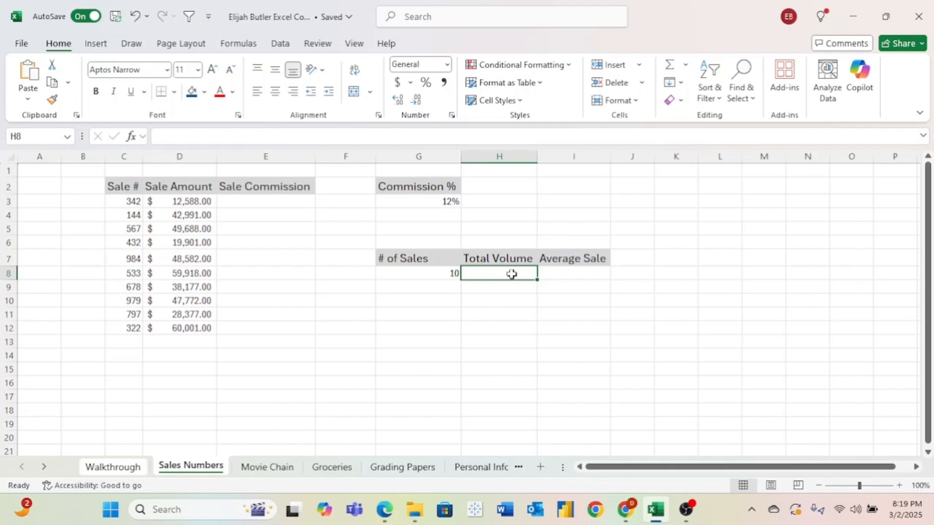
{"action": "mouse_move", "coordinate": [209, 199]}
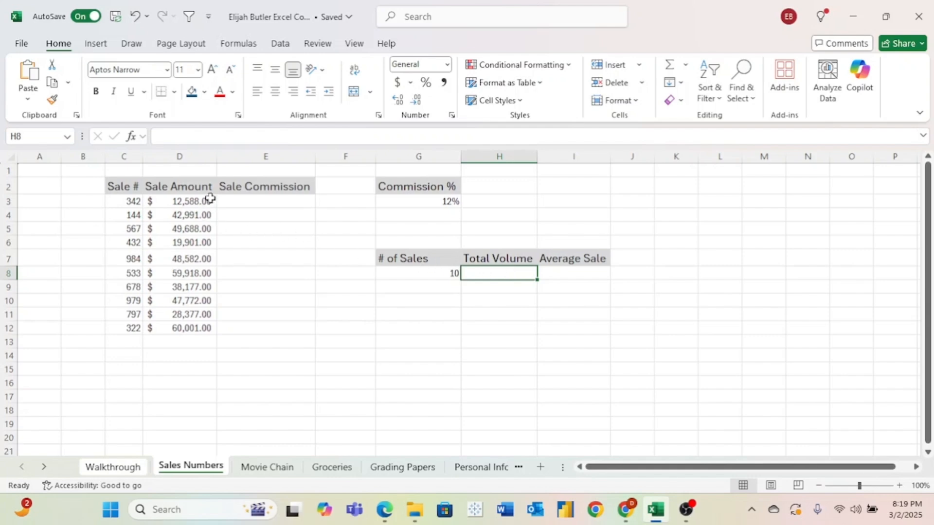
{"action": "mouse_move", "coordinate": [190, 329]}
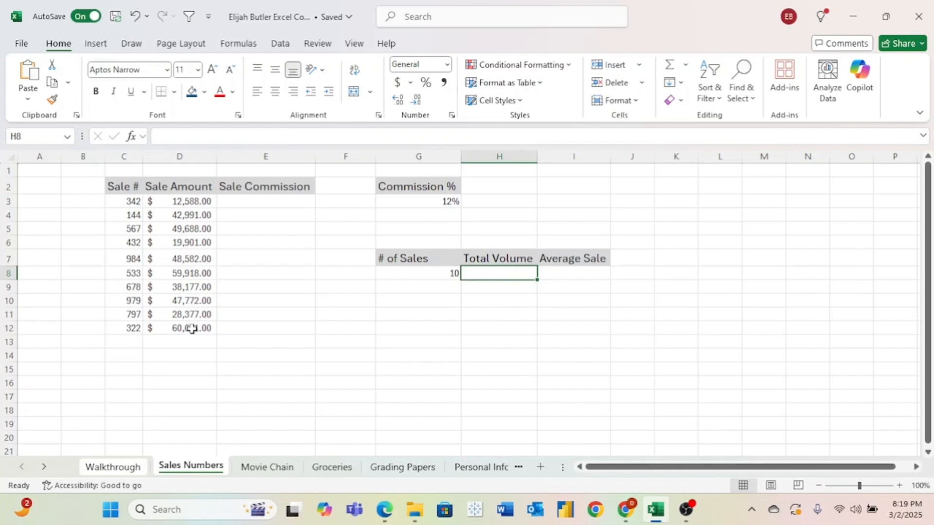
{"action": "mouse_move", "coordinate": [576, 299]}
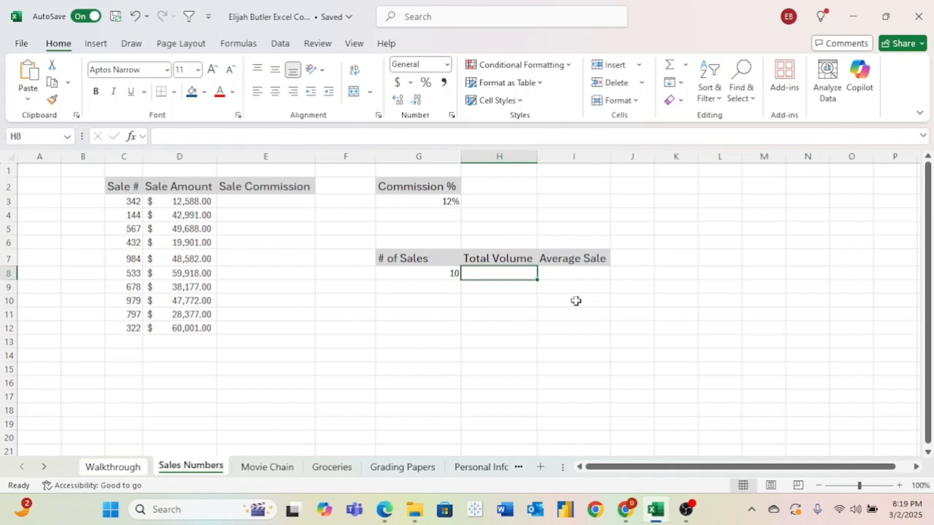
Enter =SUM(D3:D12) under Total Volume, giving $407,995.00.
{"action": "type", "text": "="}
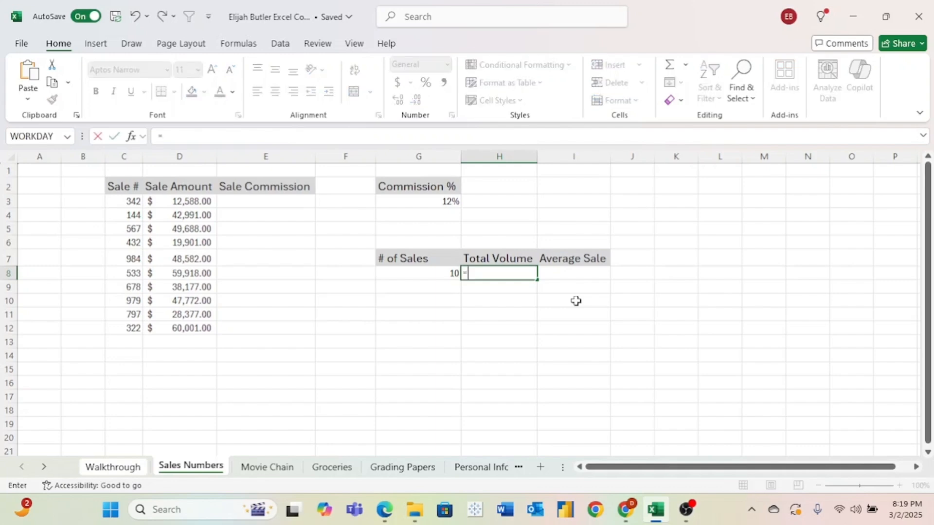
{"action": "type", "text": "sum"}
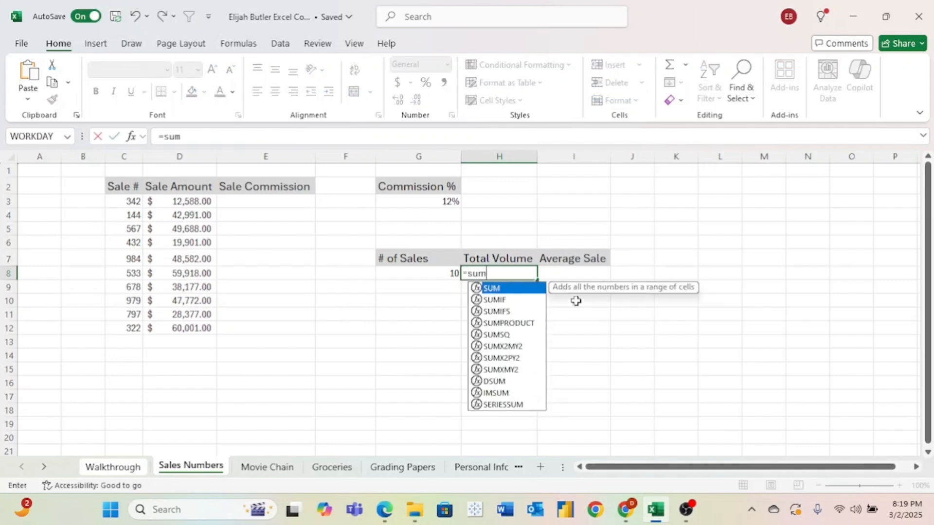
{"action": "type", "text": "("}
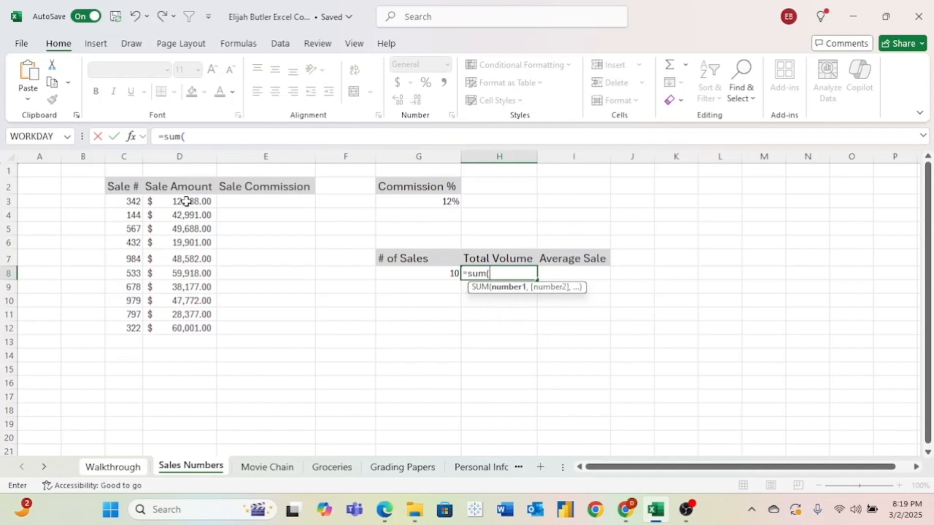
{"action": "left_click_drag", "start_coordinate": [179, 202], "coordinate": [178, 328]}
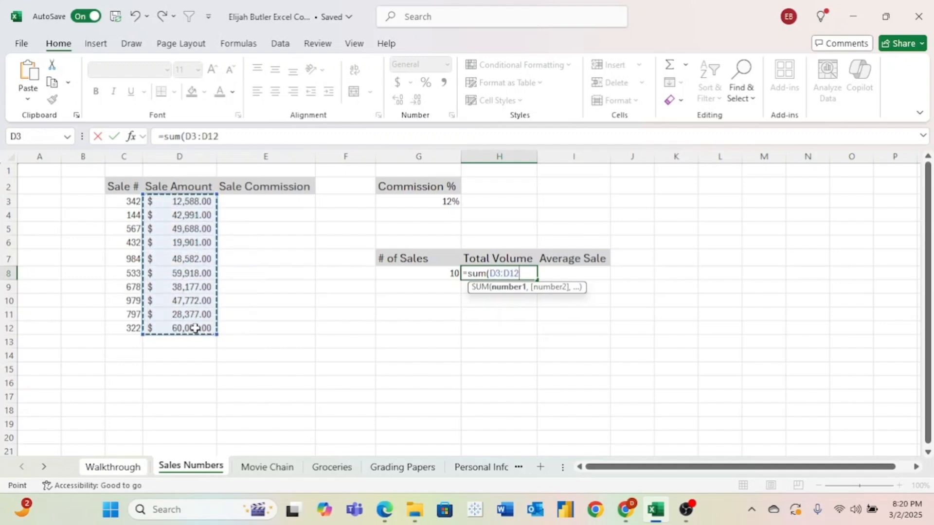
{"action": "key", "text": "Enter"}
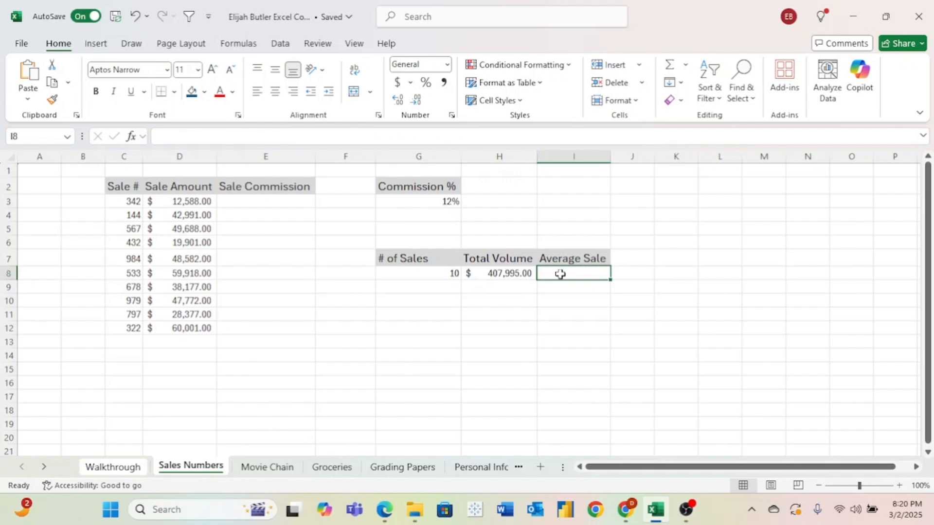
{"action": "mouse_move", "coordinate": [545, 303]}
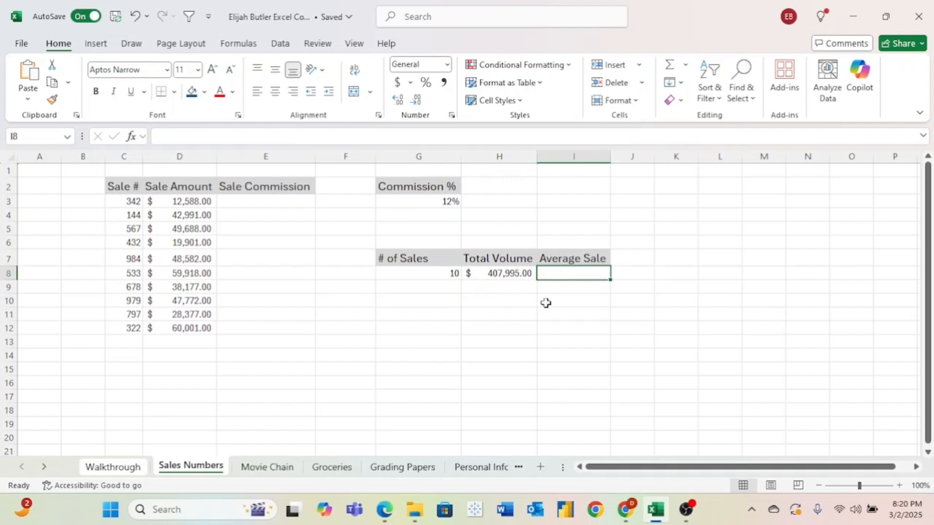
Enter =AVERAGE(D3:D12) under Average Sale, giving $40,799.50.
{"action": "type", "text": "=av"}
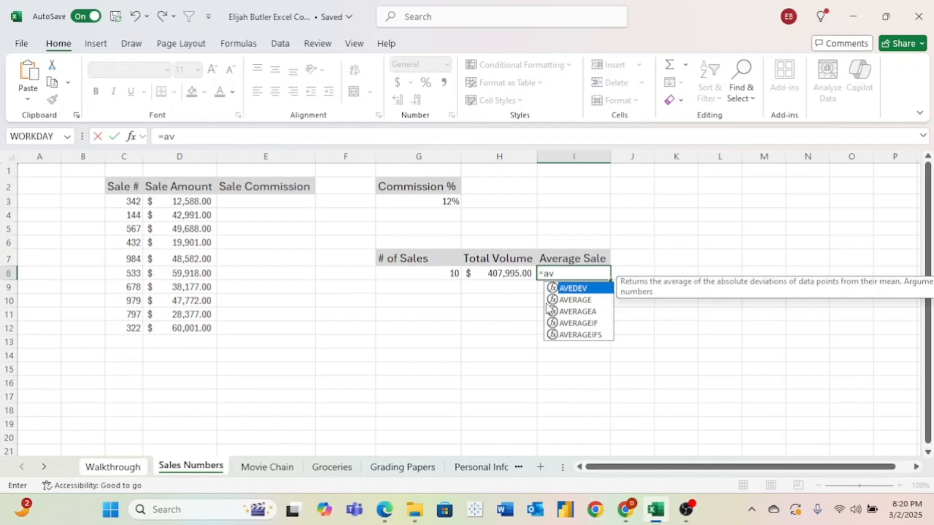
{"action": "type", "text": "erage"}
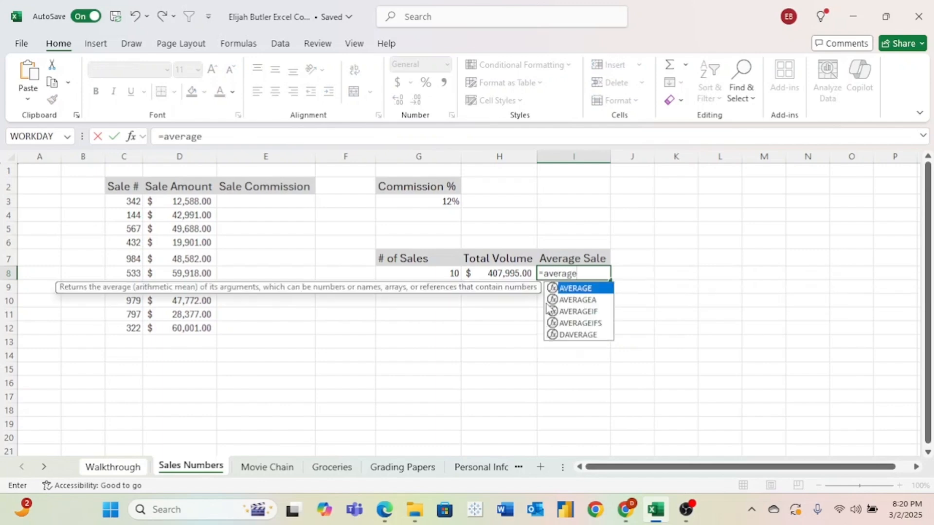
{"action": "type", "text": "("}
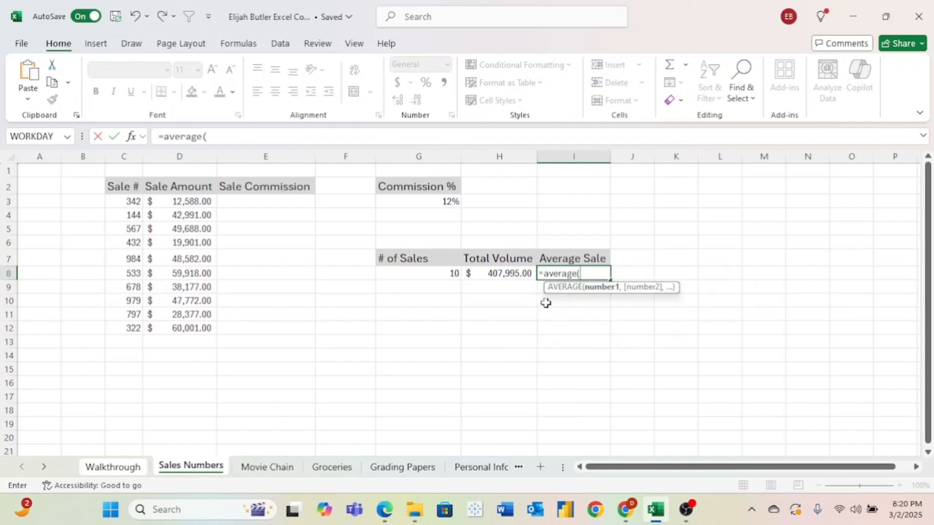
{"action": "mouse_move", "coordinate": [191, 202]}
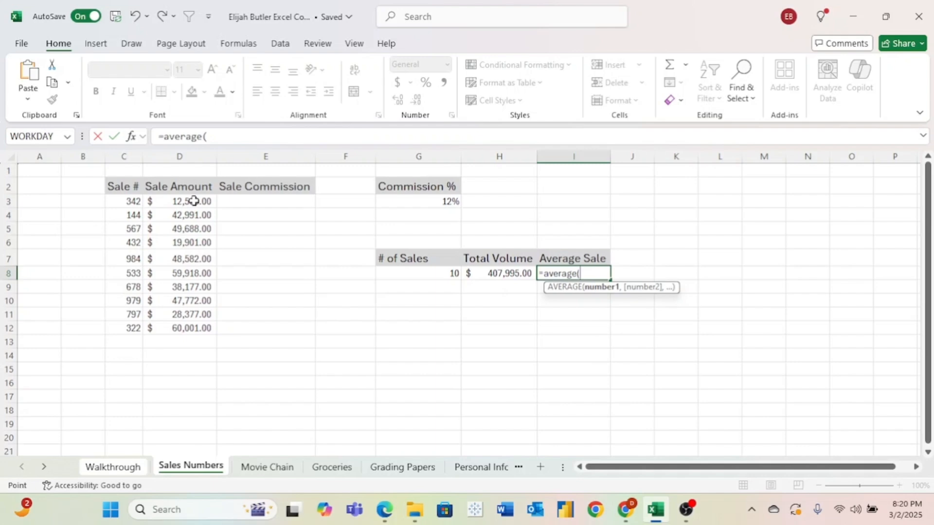
{"action": "left_click_drag", "start_coordinate": [179, 200], "coordinate": [179, 328]}
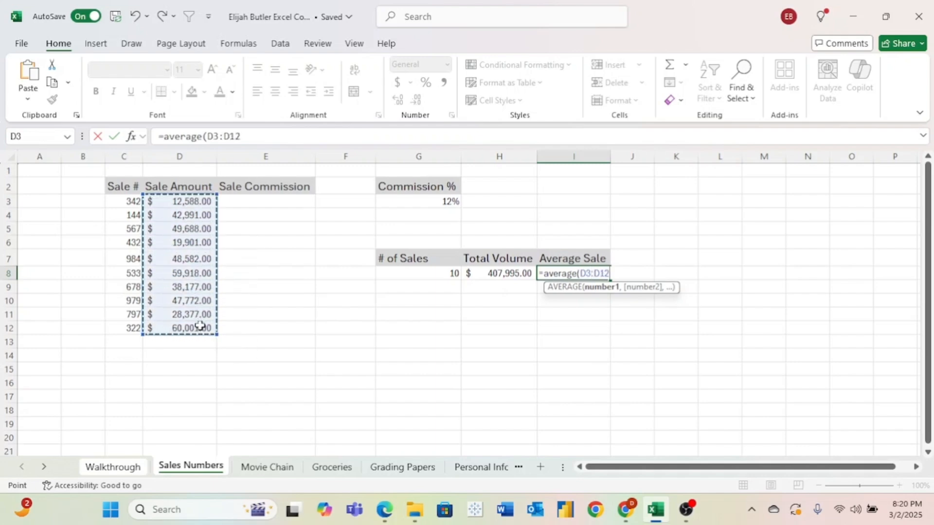
{"action": "key", "text": "Enter"}
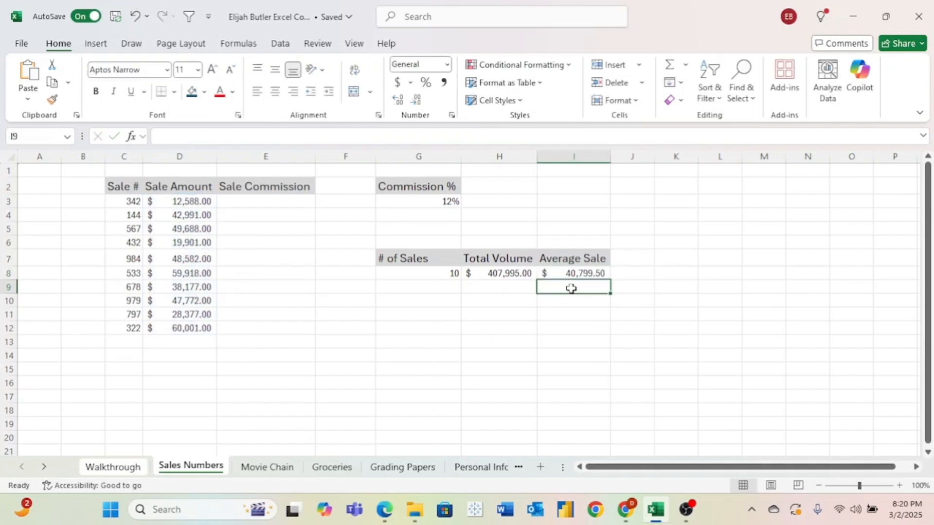
{"action": "key", "text": "Down"}
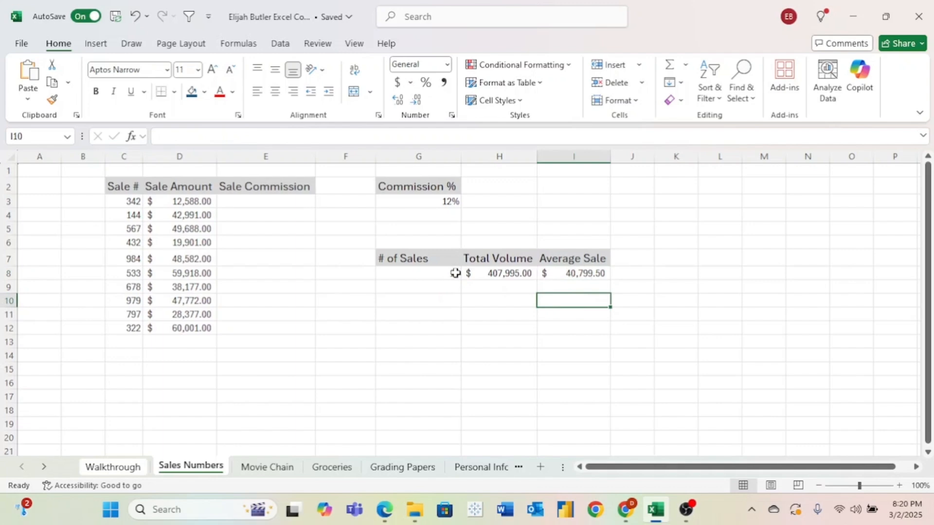
{"action": "left_click", "coordinate": [418, 273]}
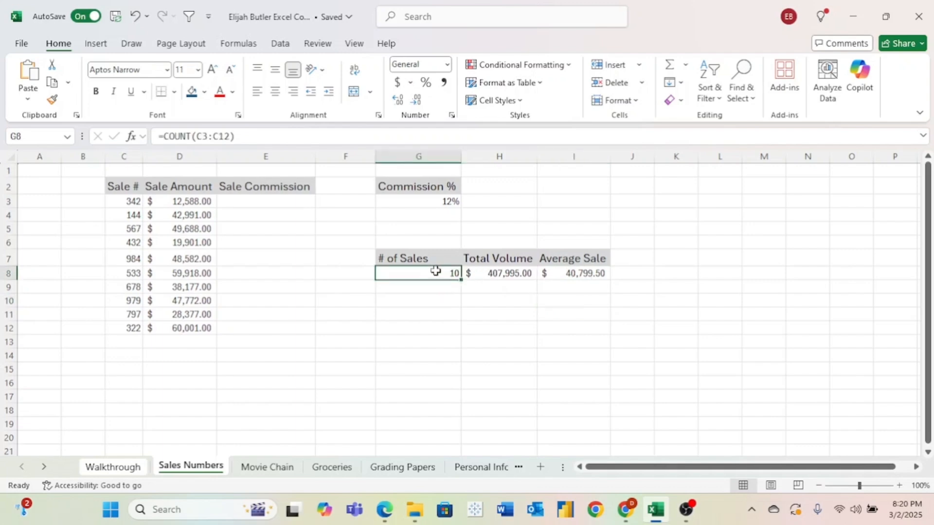
{"action": "mouse_move", "coordinate": [329, 250]}
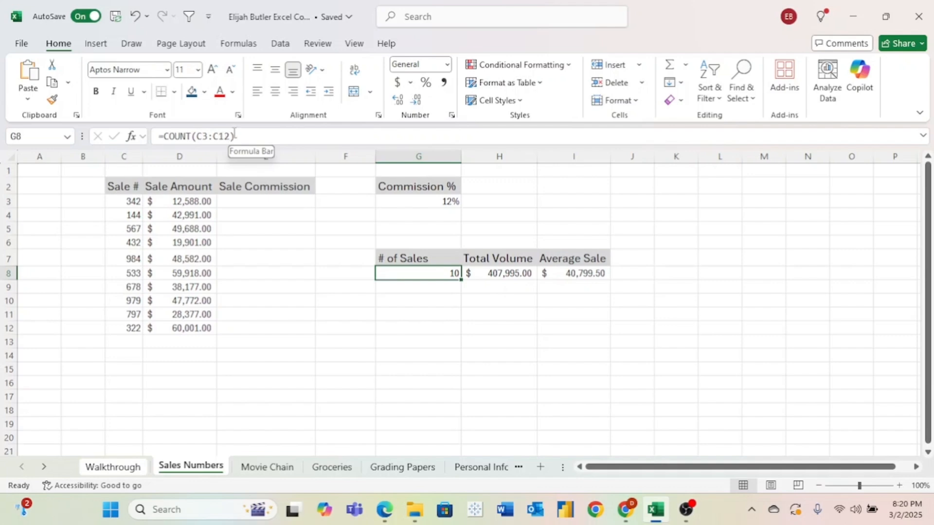
{"action": "left_click", "coordinate": [124, 341]}
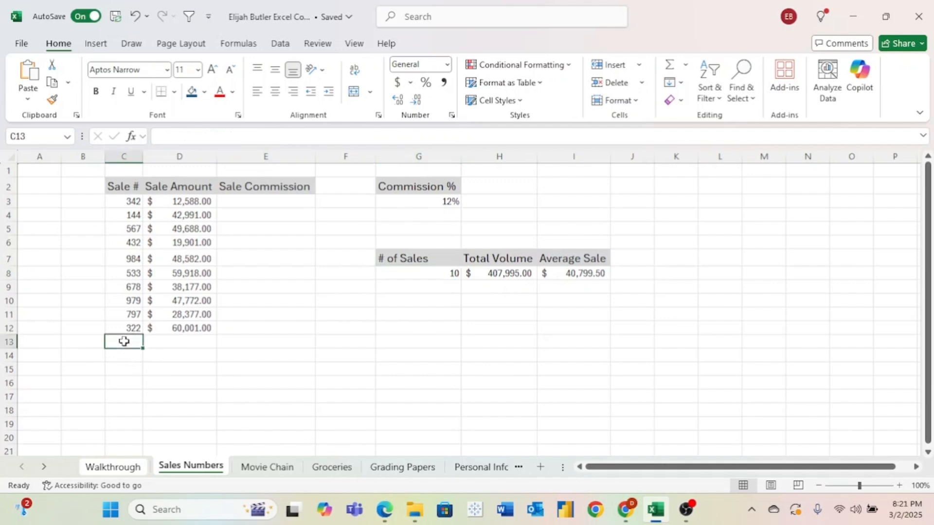
{"action": "type", "text": "465"}
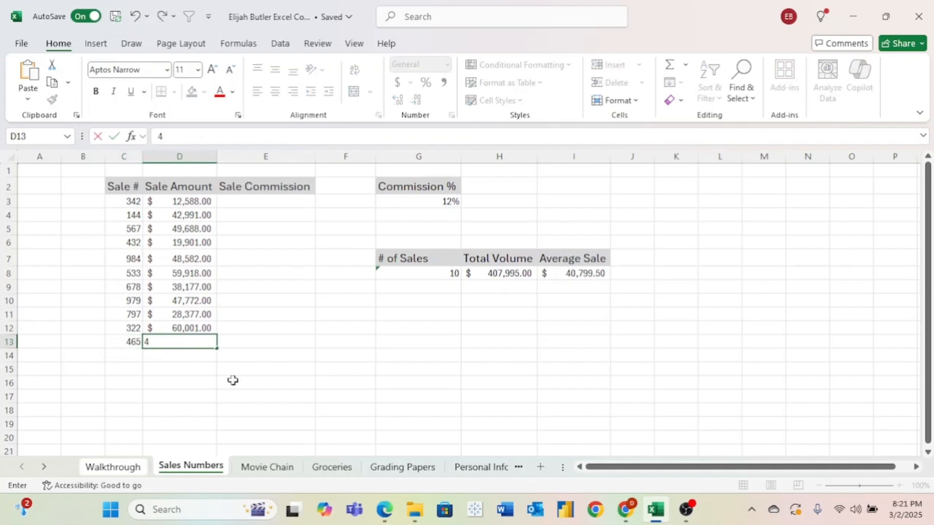
{"action": "type", "text": "0000"}
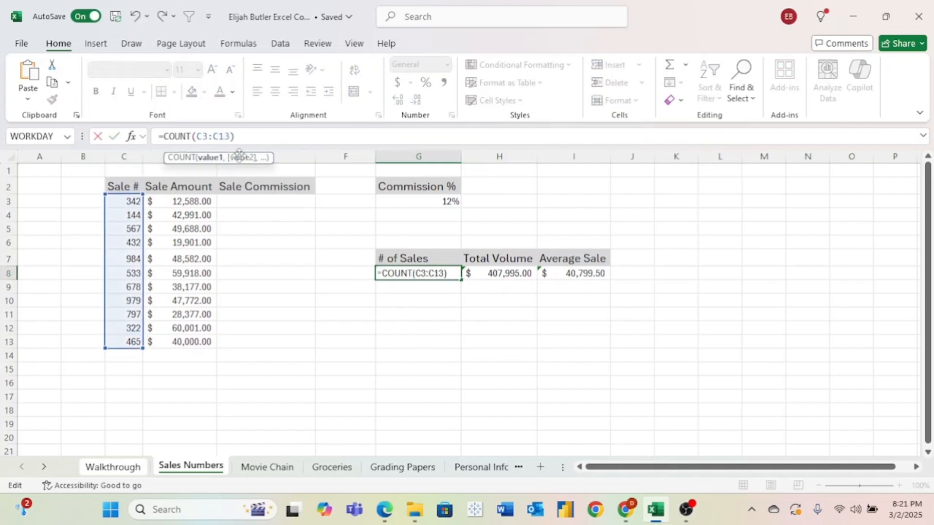
{"action": "key", "text": "Enter"}
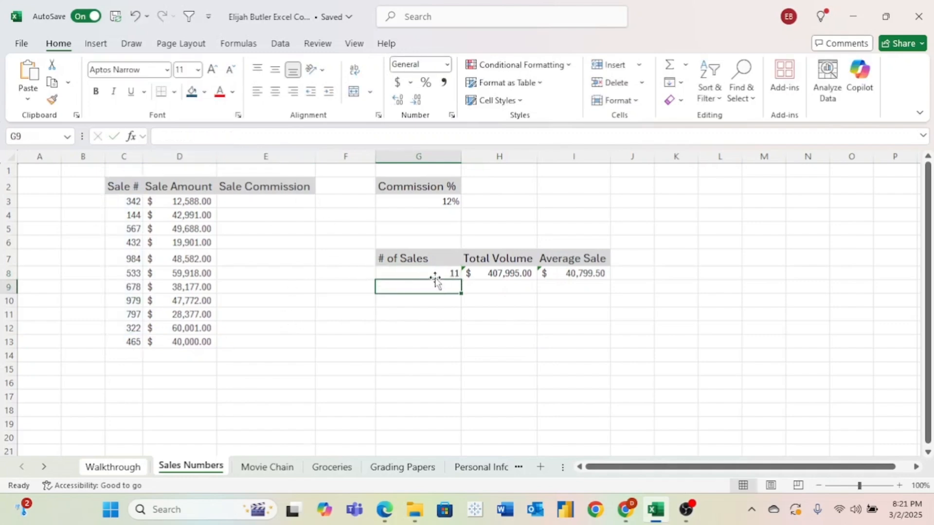
{"action": "mouse_move", "coordinate": [443, 276]}
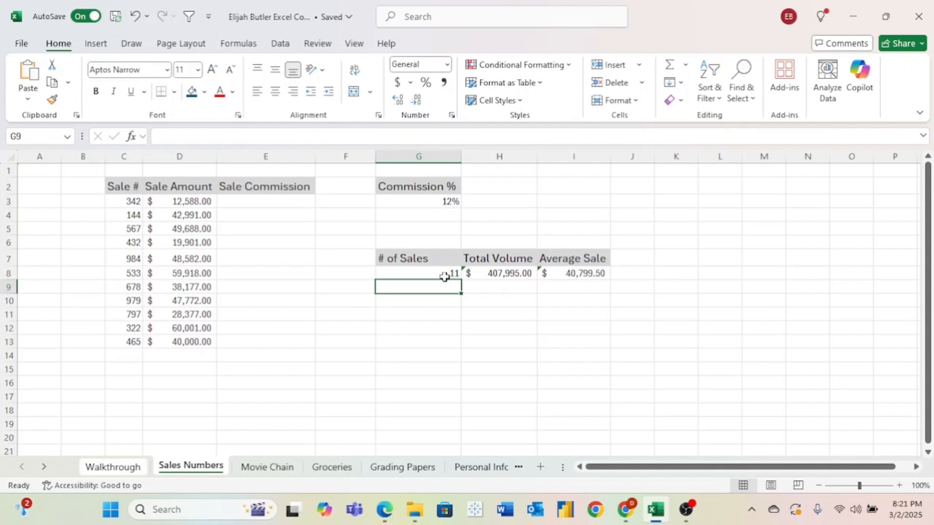
{"action": "left_click", "coordinate": [6, 341]}
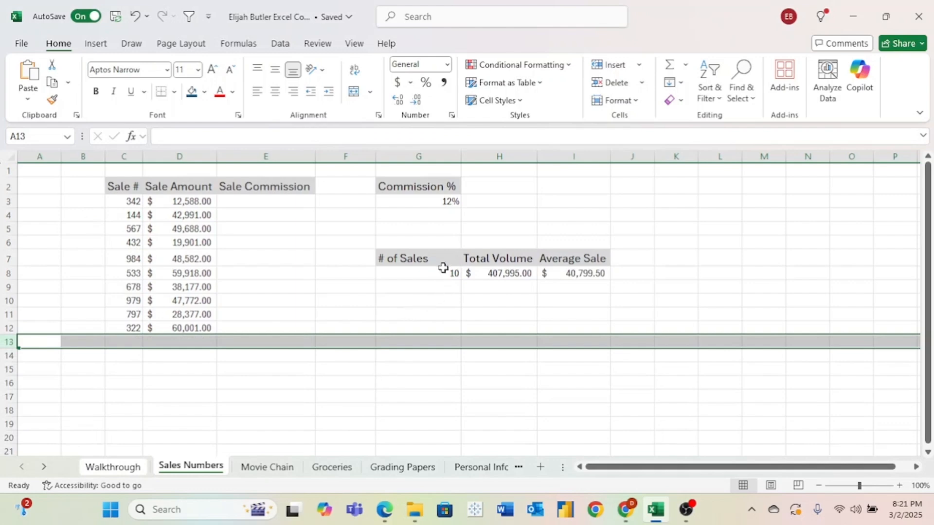
{"action": "left_click", "coordinate": [344, 301]}
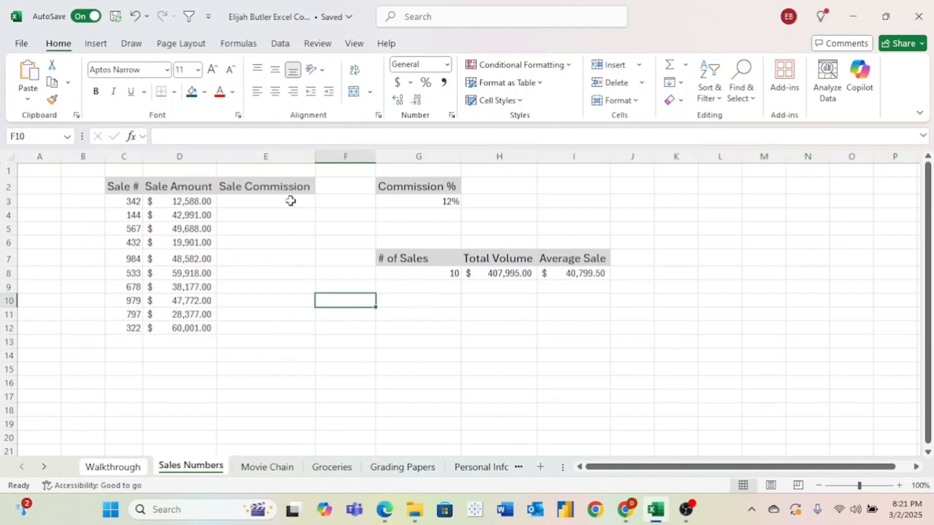
{"action": "mouse_move", "coordinate": [279, 199]}
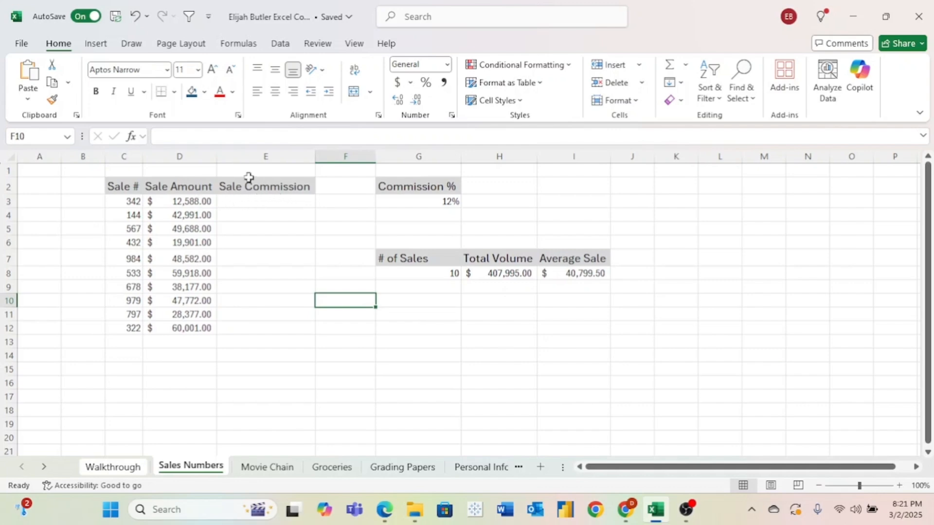
{"action": "mouse_move", "coordinate": [370, 199]}
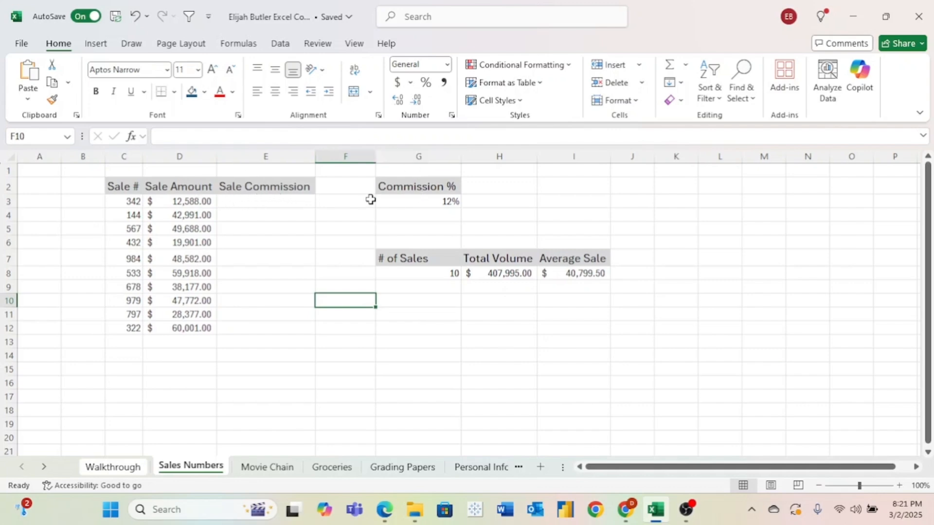
{"action": "mouse_move", "coordinate": [300, 201]}
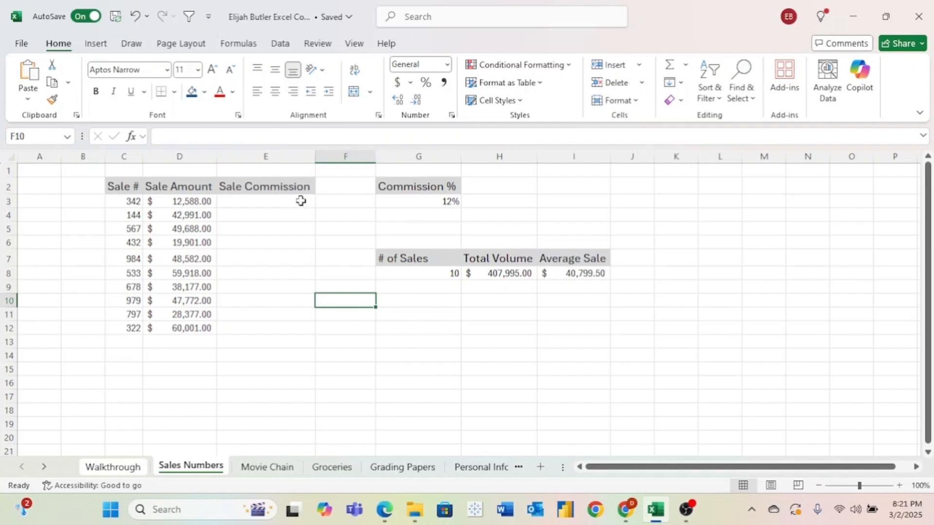
Enter =D3*G3 in E3, giving the first commission of $1,510.56.
{"action": "left_click", "coordinate": [265, 202]}
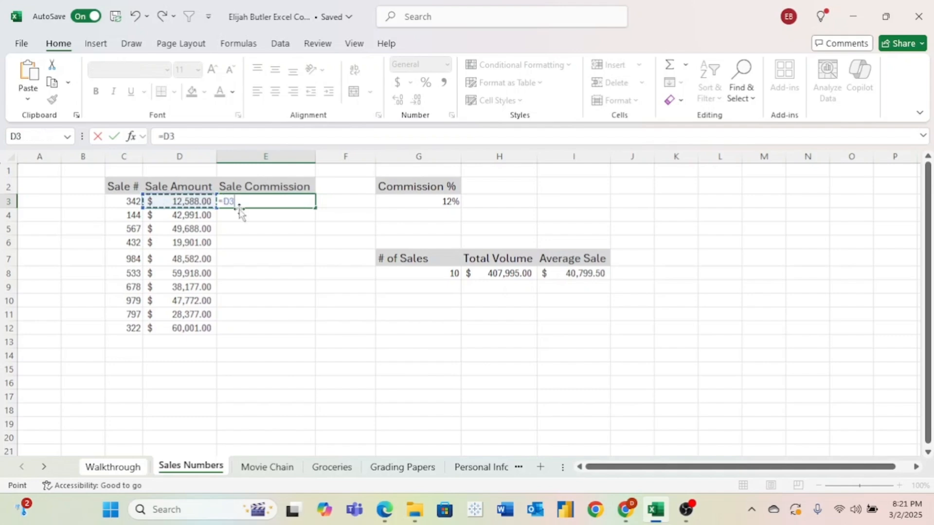
{"action": "type", "text": "*"}
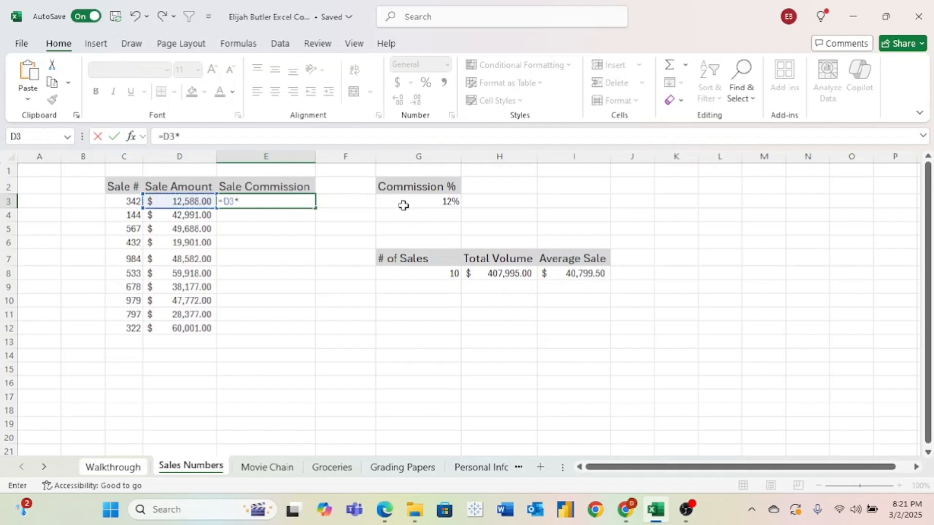
{"action": "left_click", "coordinate": [418, 201]}
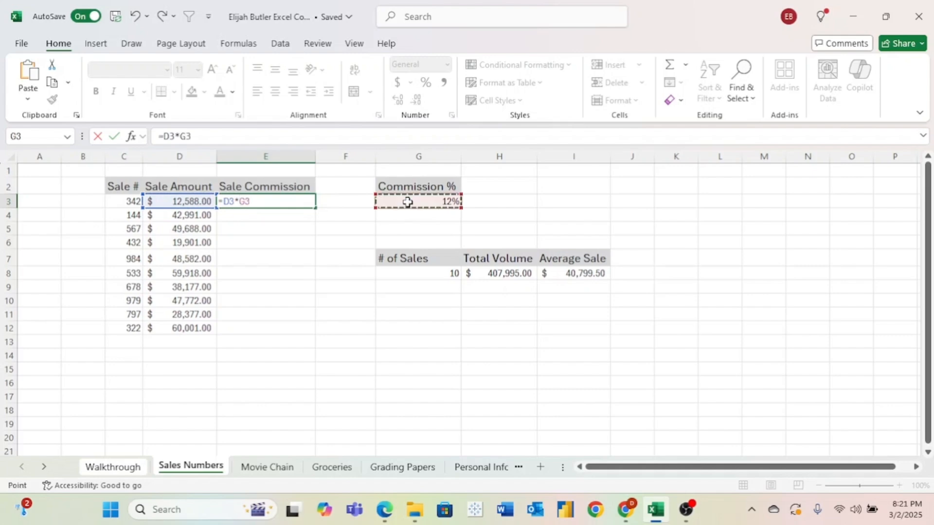
{"action": "key", "text": "Enter"}
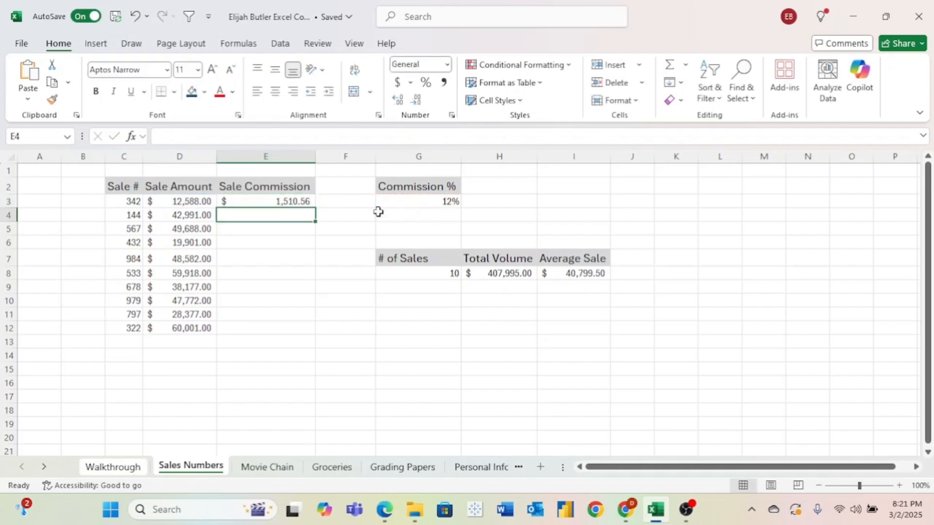
{"action": "mouse_move", "coordinate": [233, 201]}
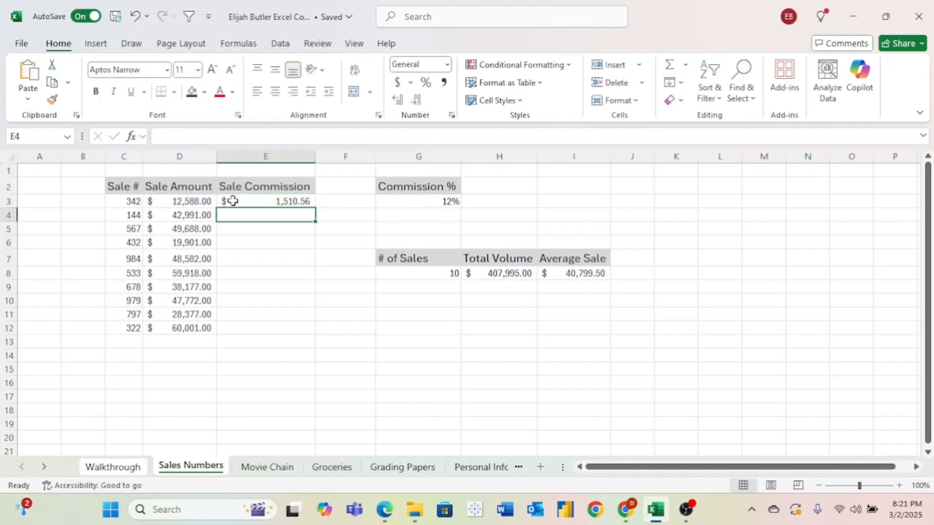
{"action": "mouse_move", "coordinate": [248, 202]}
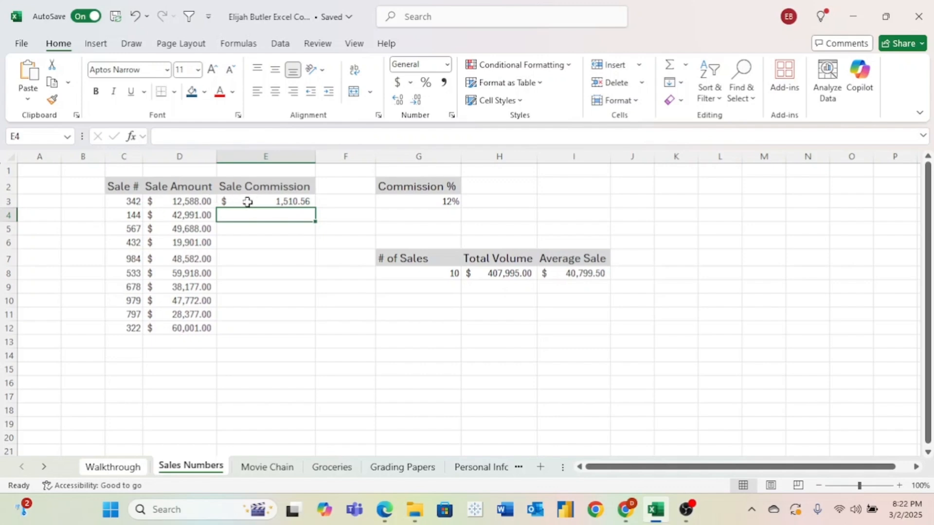
{"action": "mouse_move", "coordinate": [262, 201]}
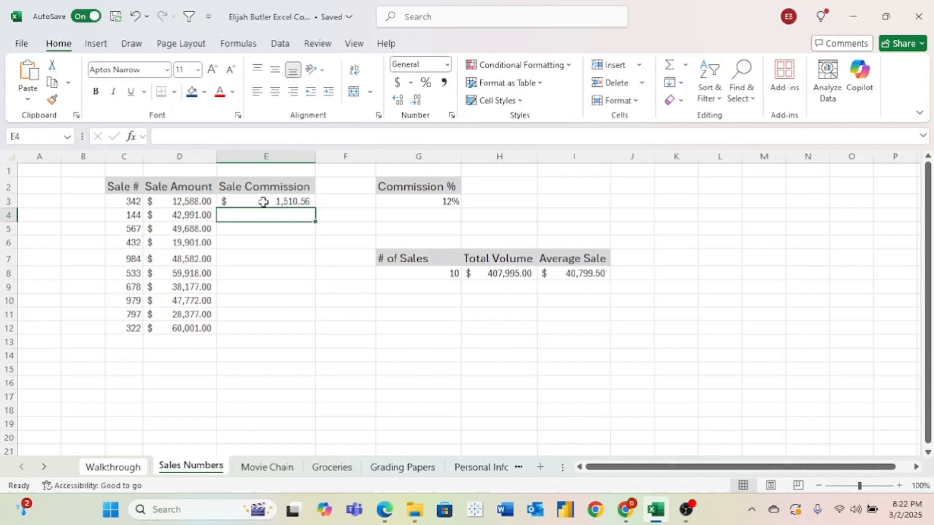
{"action": "left_click", "coordinate": [265, 202]}
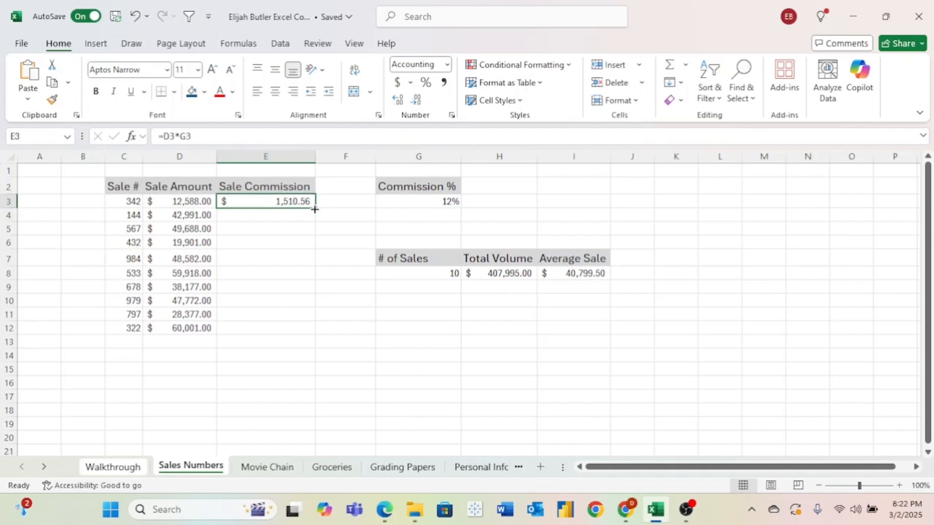
{"action": "left_click_drag", "start_coordinate": [314, 208], "coordinate": [320, 328]}
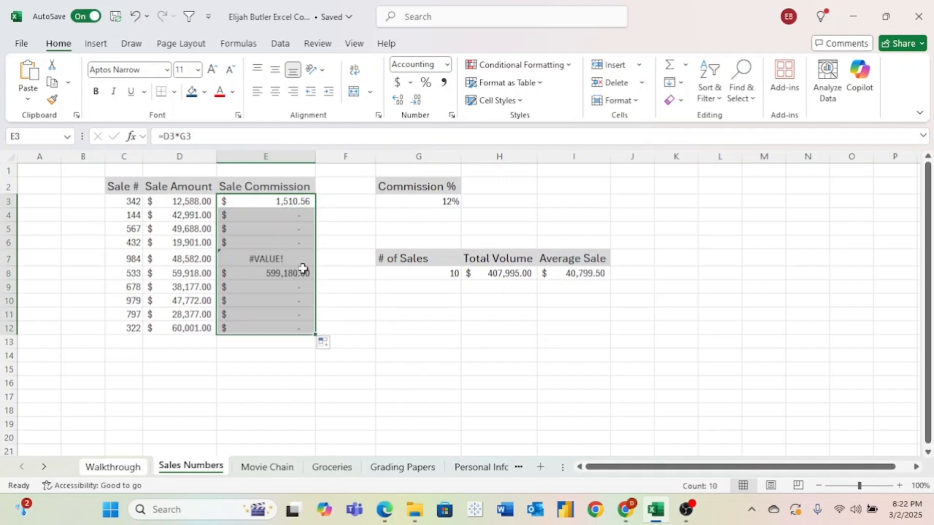
{"action": "left_click", "coordinate": [266, 202]}
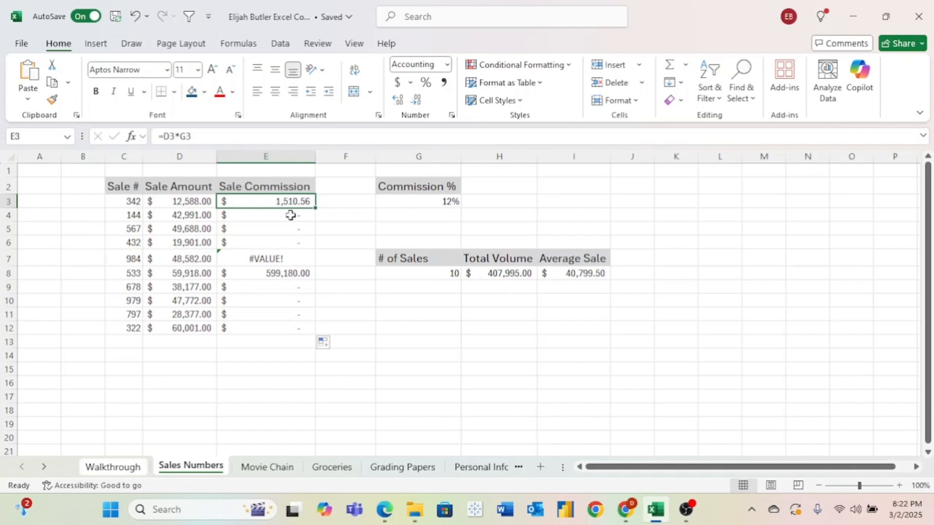
{"action": "mouse_move", "coordinate": [311, 209]}
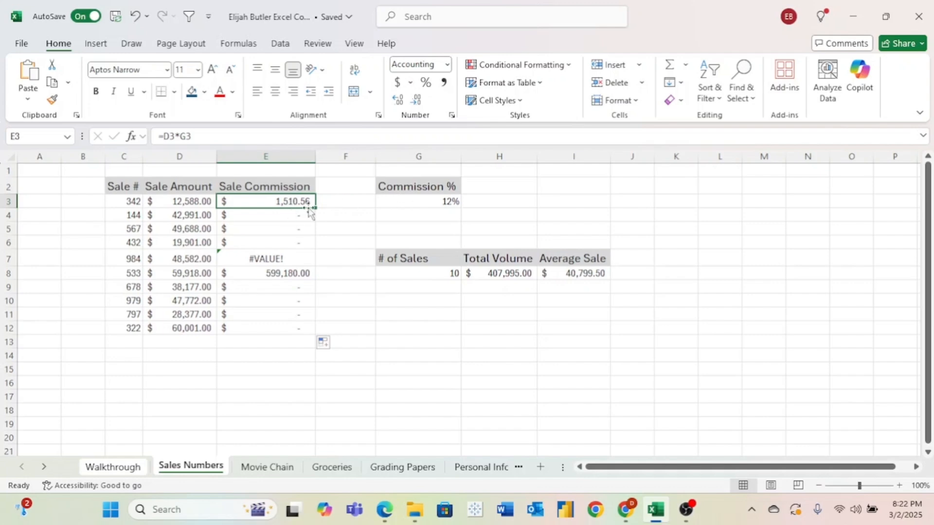
{"action": "left_click", "coordinate": [292, 215]}
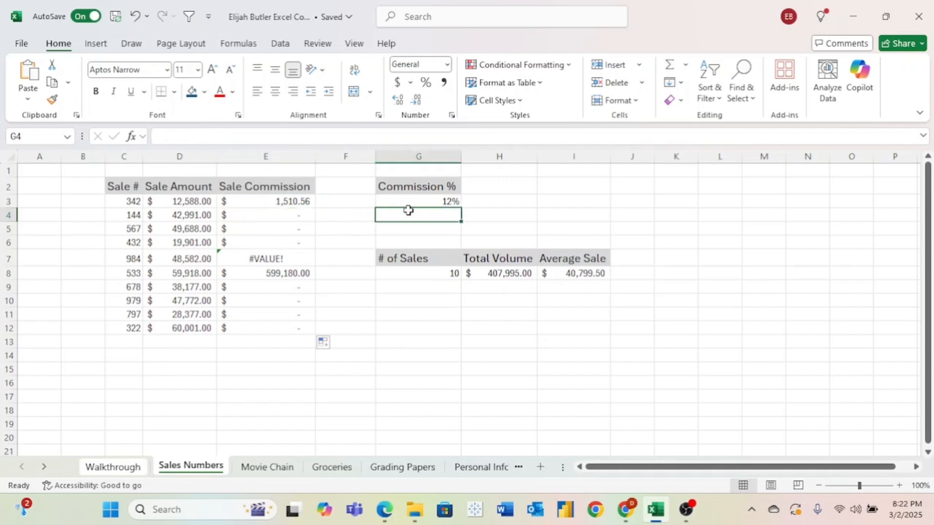
{"action": "mouse_move", "coordinate": [358, 220]}
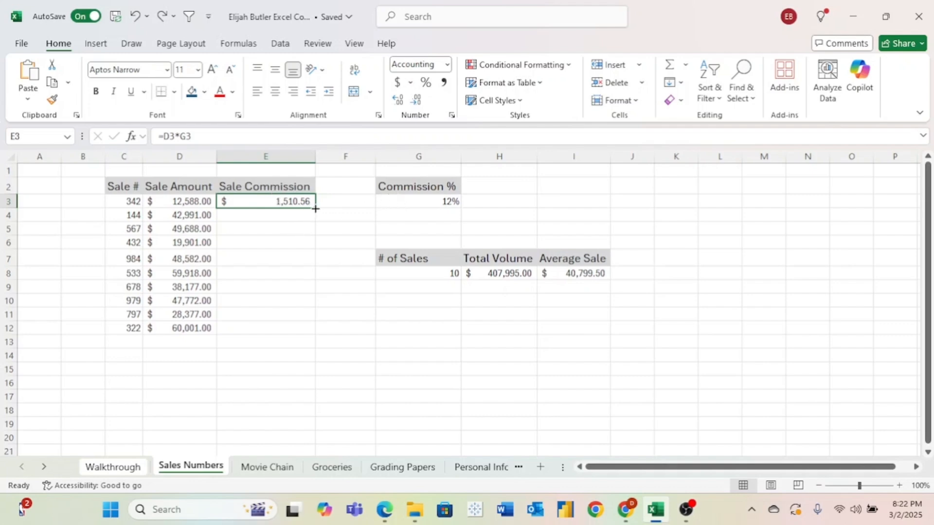
{"action": "mouse_move", "coordinate": [345, 198]}
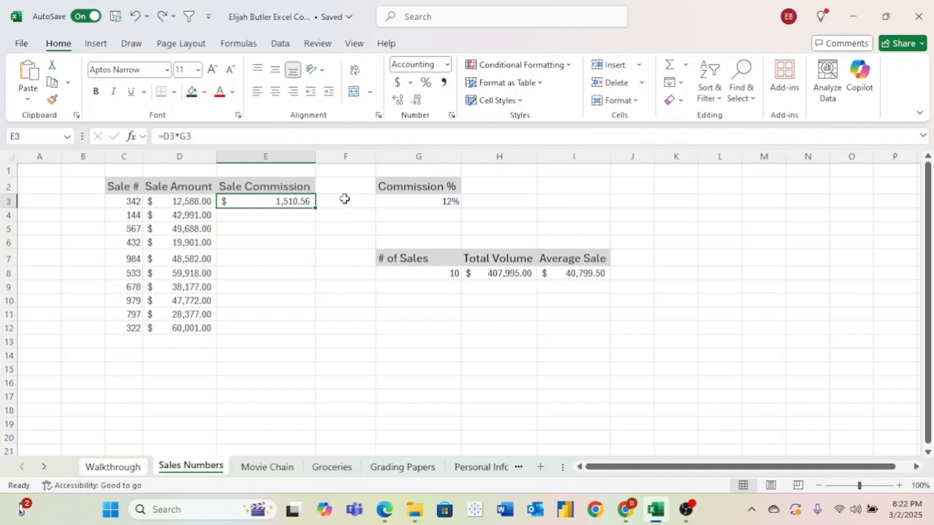
{"action": "mouse_move", "coordinate": [410, 199]}
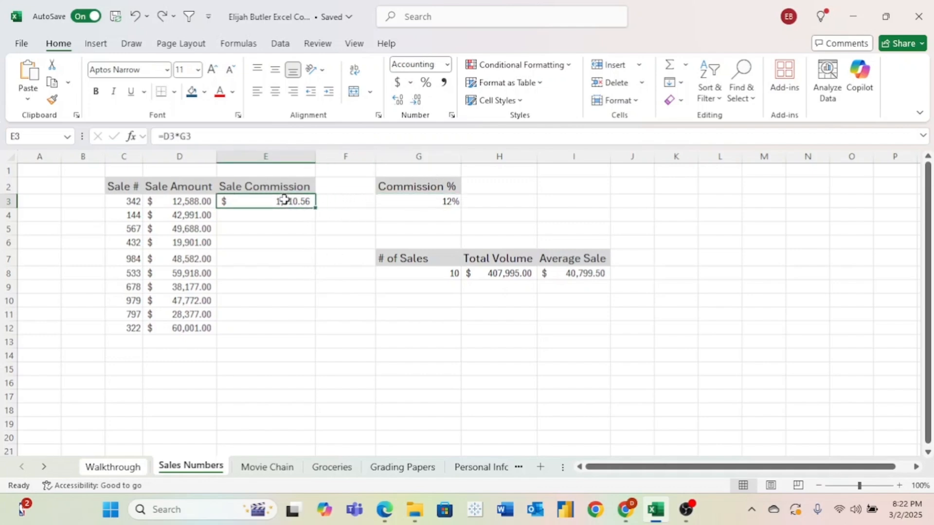
{"action": "mouse_move", "coordinate": [193, 152]}
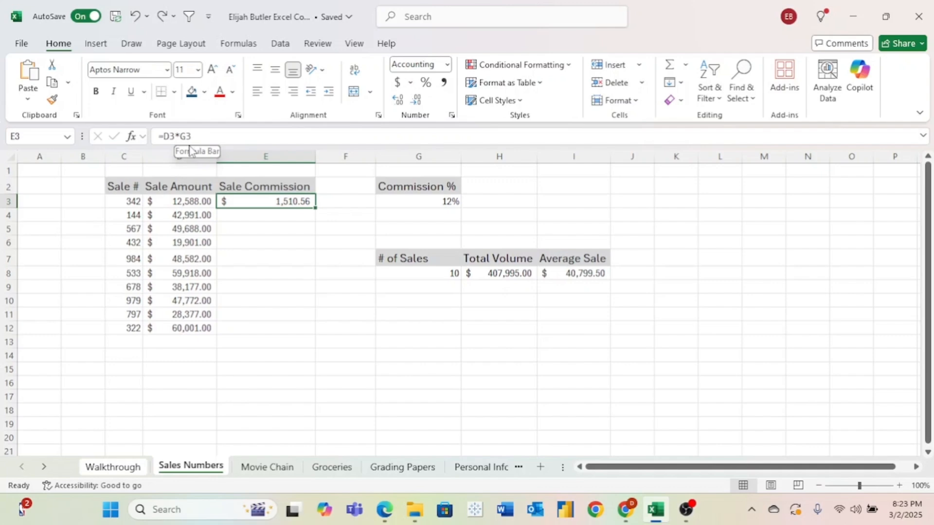
Lock the rate as $G$3 in E3's formula and fill commissions down to E12.
{"action": "double_click", "coordinate": [266, 201]}
{"action": "type", "text": "$"}
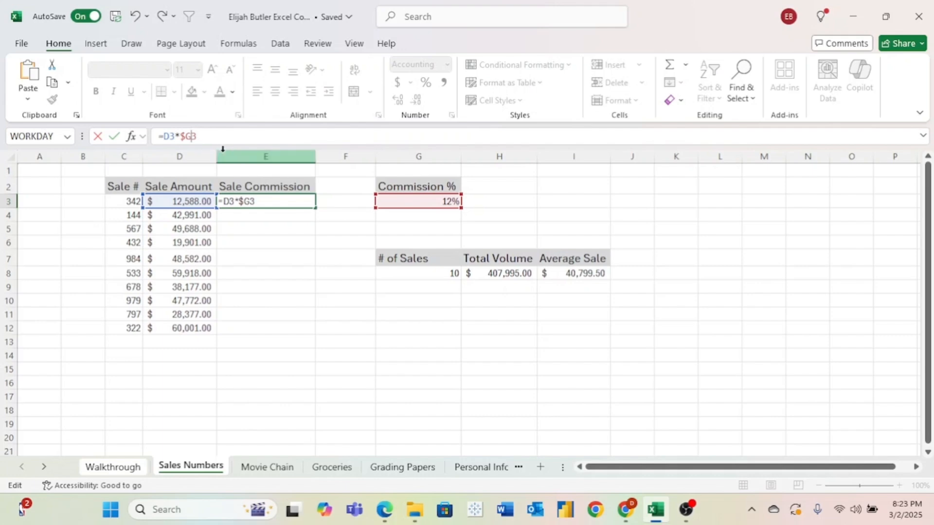
{"action": "key", "text": "Enter"}
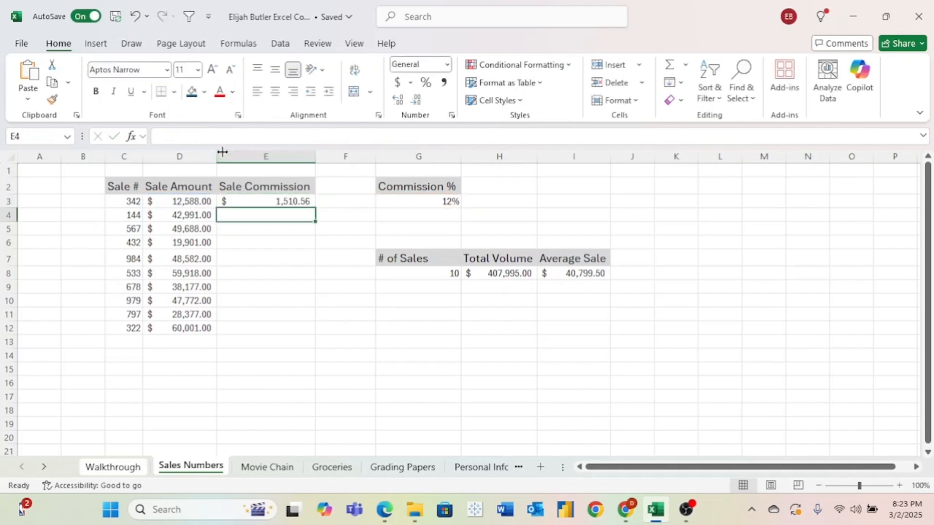
{"action": "left_click", "coordinate": [266, 201]}
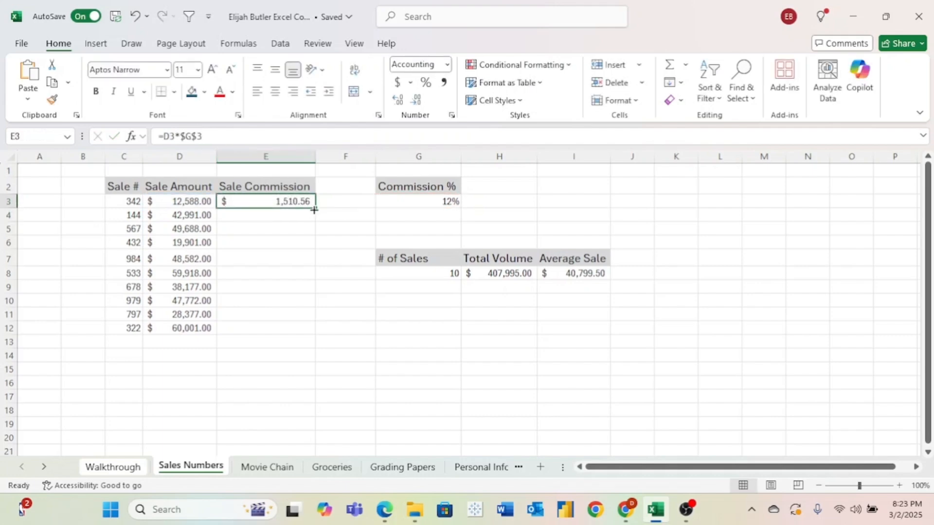
{"action": "left_click_drag", "start_coordinate": [314, 210], "coordinate": [314, 331]}
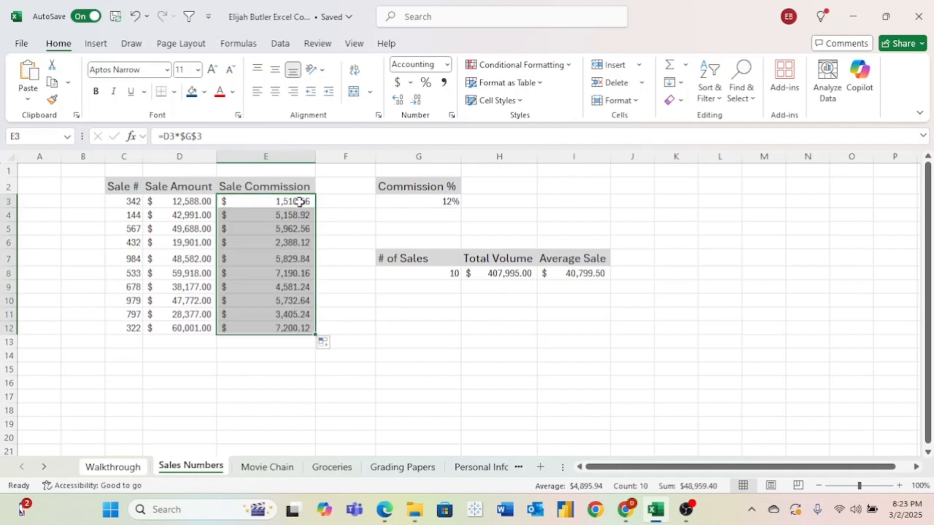
{"action": "mouse_move", "coordinate": [303, 338]}
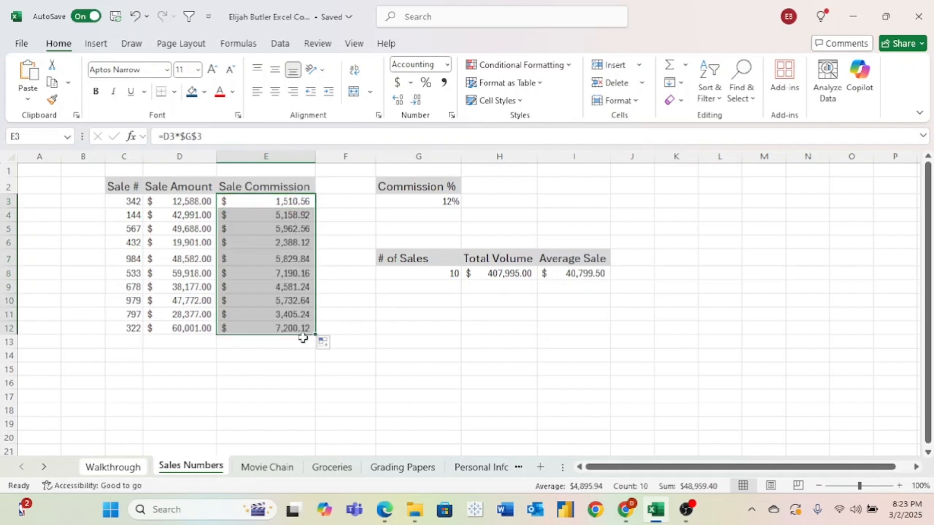
{"action": "mouse_move", "coordinate": [305, 341]}
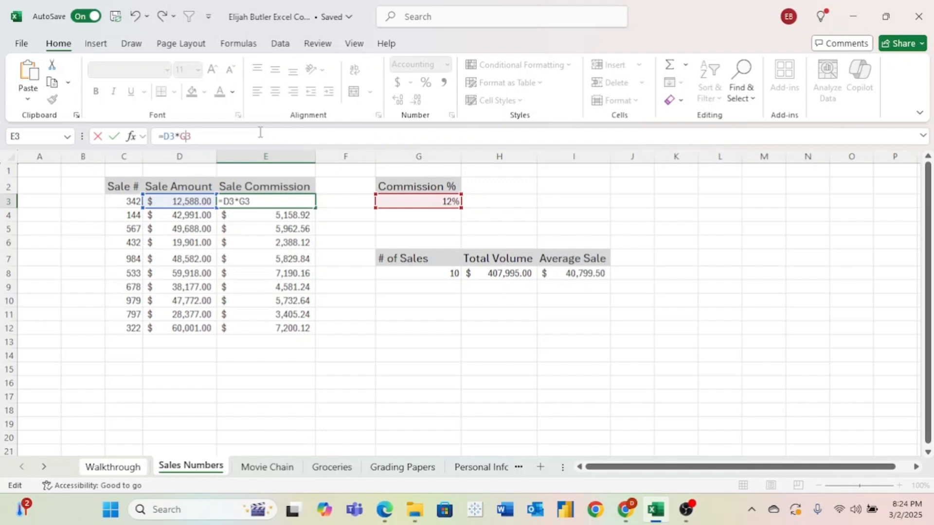
{"action": "key", "text": "Enter"}
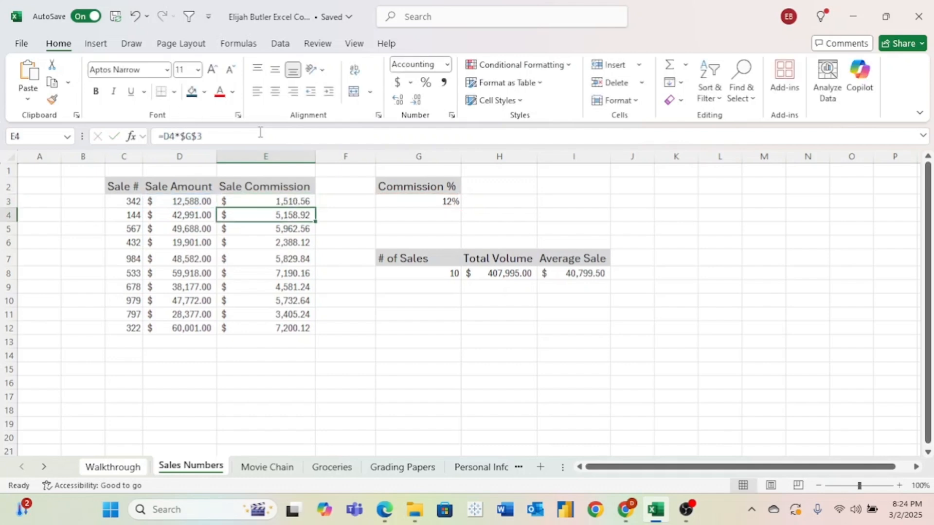